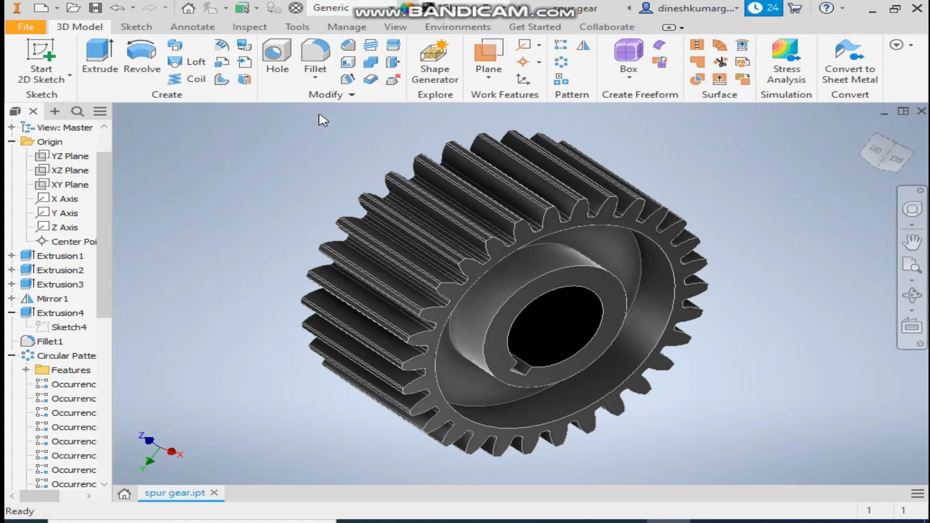
pyautogui.moveTo(204, 155)
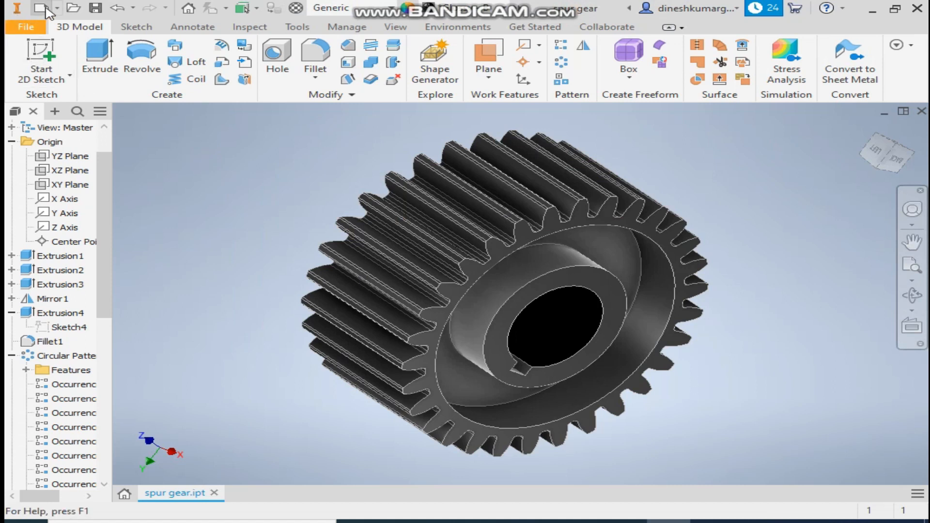
# - Create a new part from the Metric Standard (mm).ipt template
pyautogui.click(40, 9)
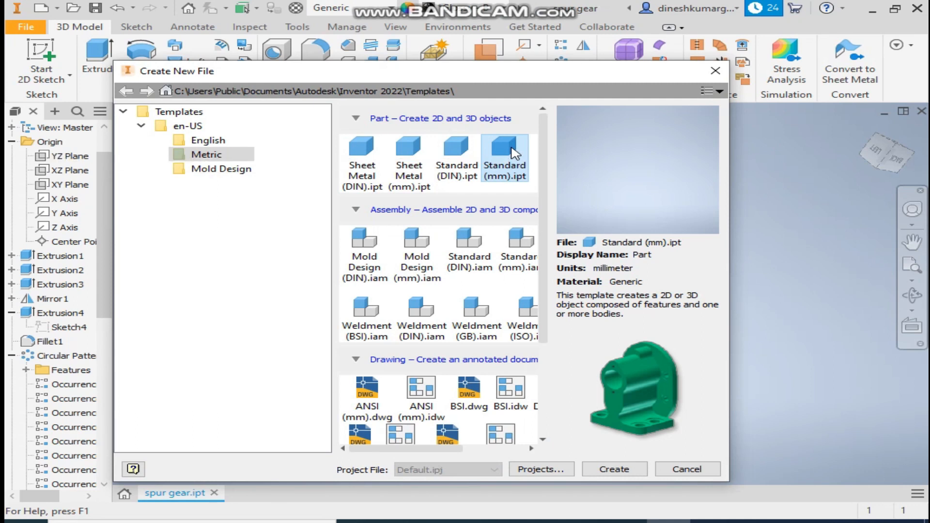
pyautogui.click(613, 469)
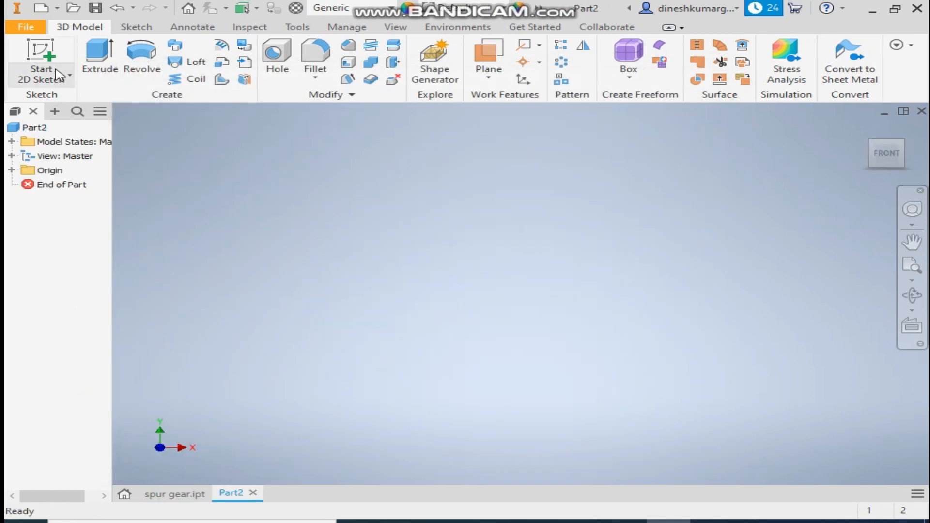
# - Sketch a 32 mm circle centred on the origin
pyautogui.click(39, 53)
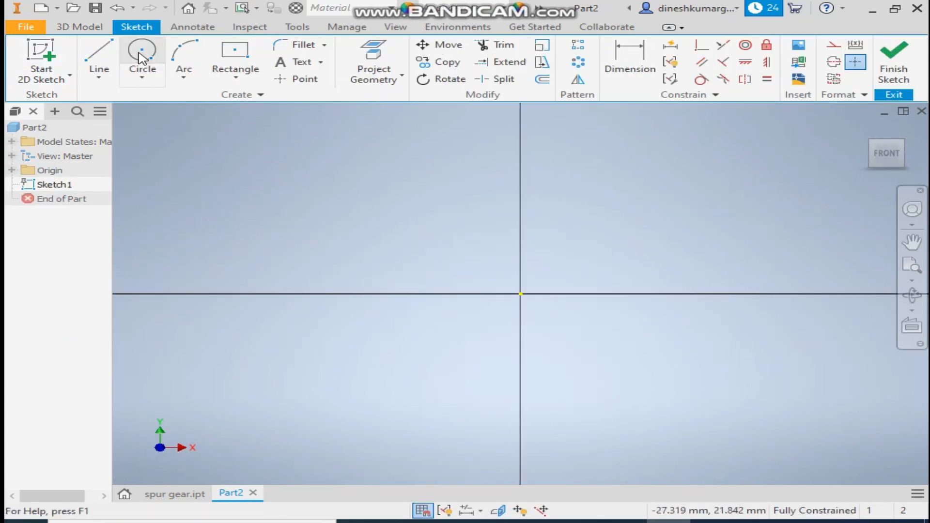
pyautogui.click(141, 53)
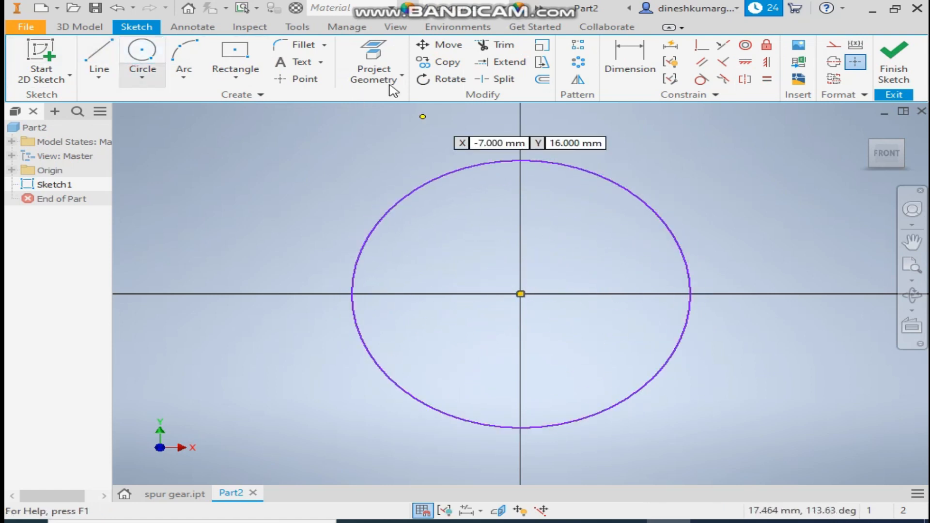
pyautogui.click(629, 56)
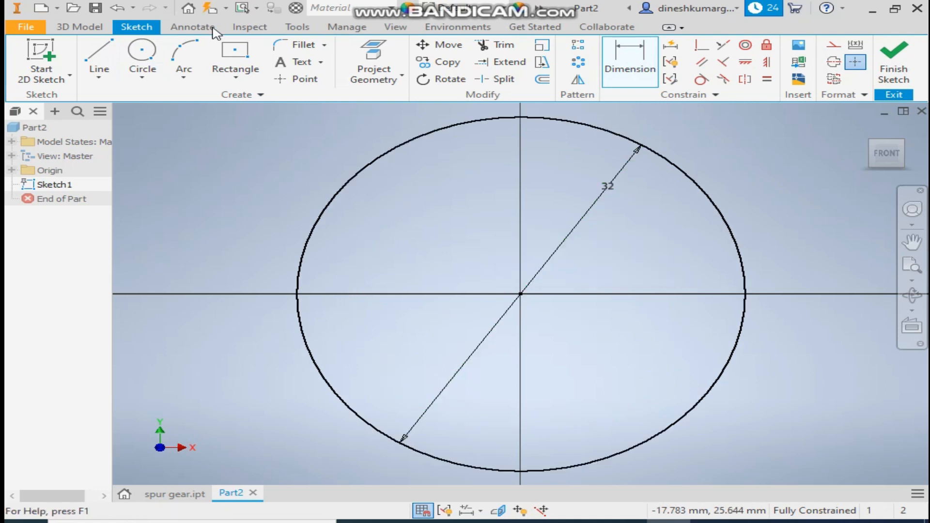
# - Extrude the circle symmetrically 15 mm into a solid disc
pyautogui.click(77, 27)
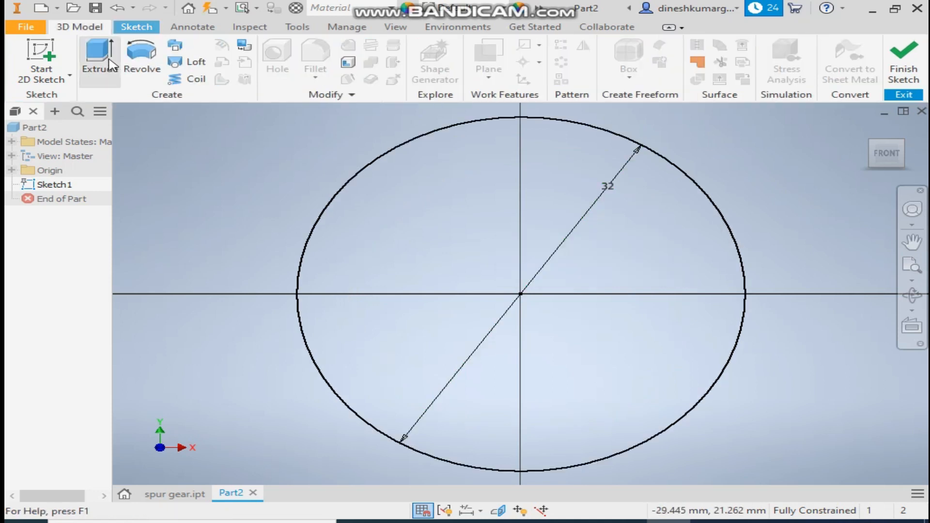
pyautogui.click(99, 53)
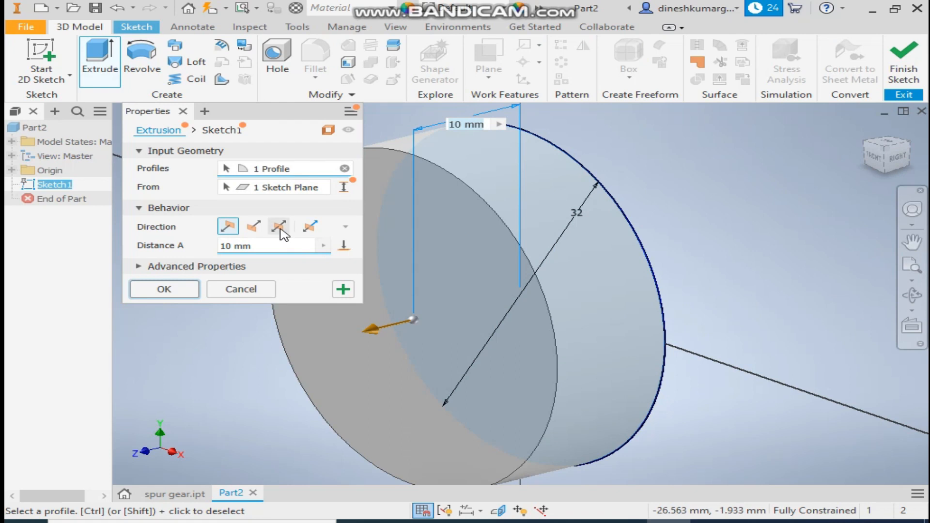
pyautogui.click(278, 226)
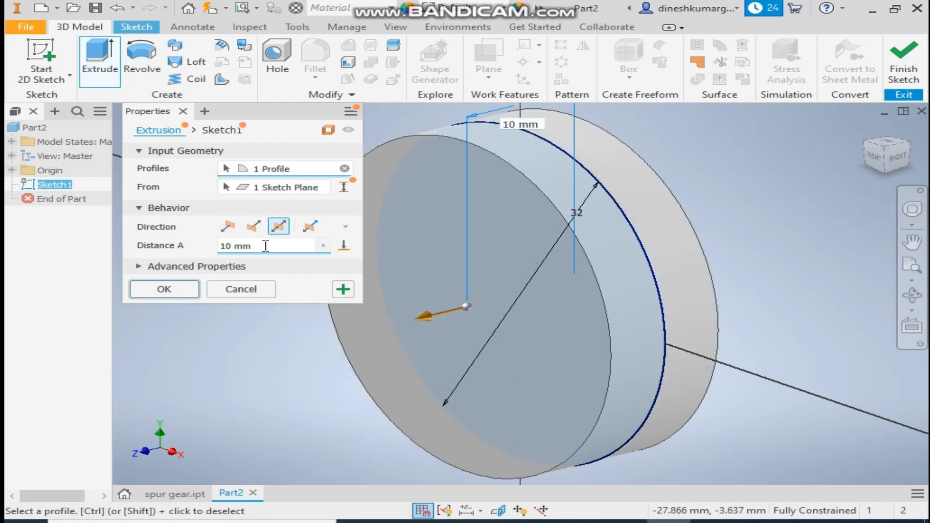
pyautogui.write('15')
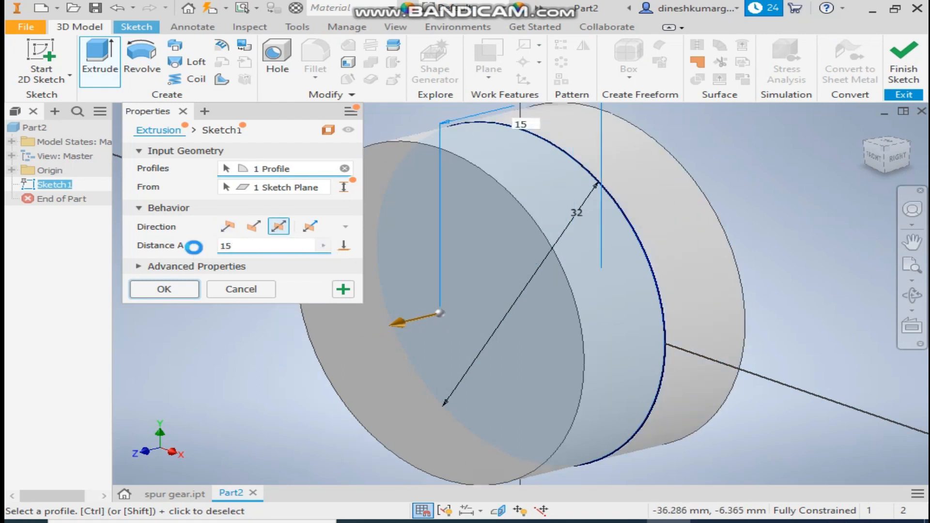
pyautogui.click(164, 289)
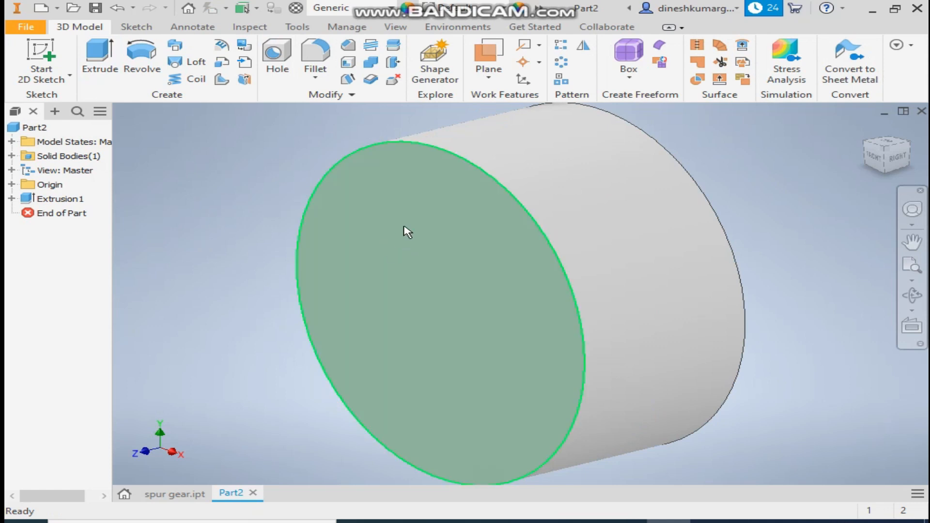
# - Start a sketch on the disc's front face and dimension the bore circle 10 mm
pyautogui.click(406, 231)
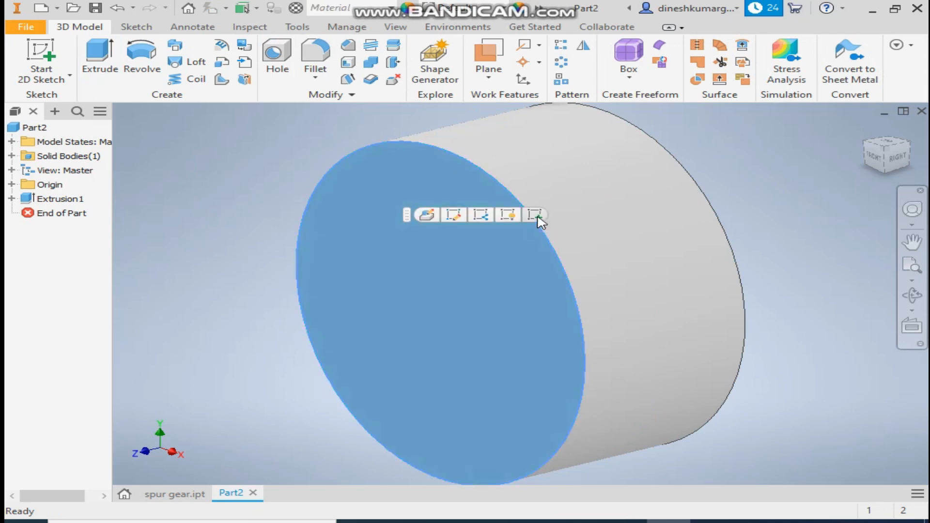
pyautogui.click(536, 216)
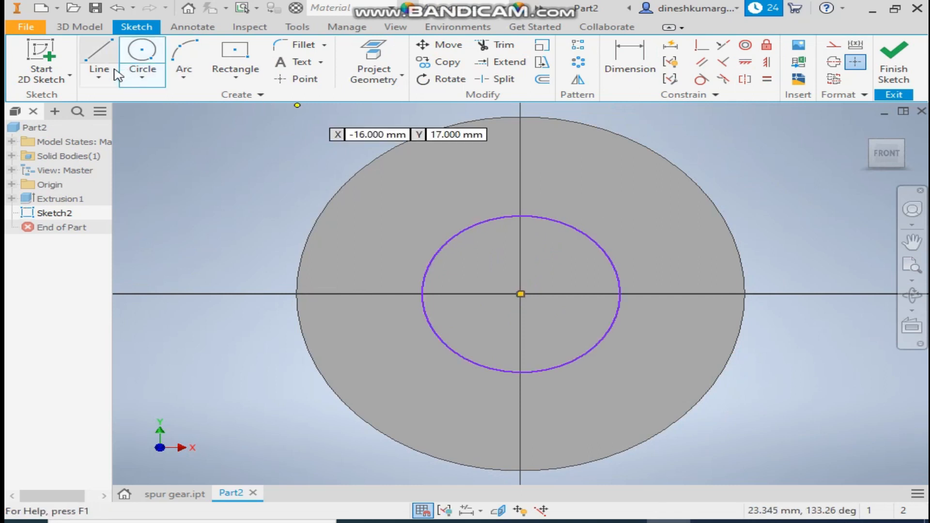
pyautogui.click(631, 59)
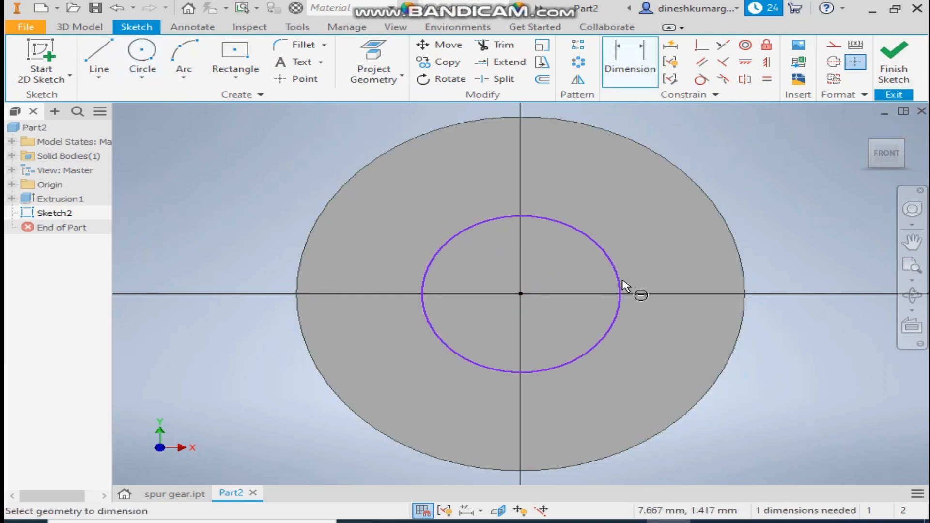
pyautogui.click(625, 295)
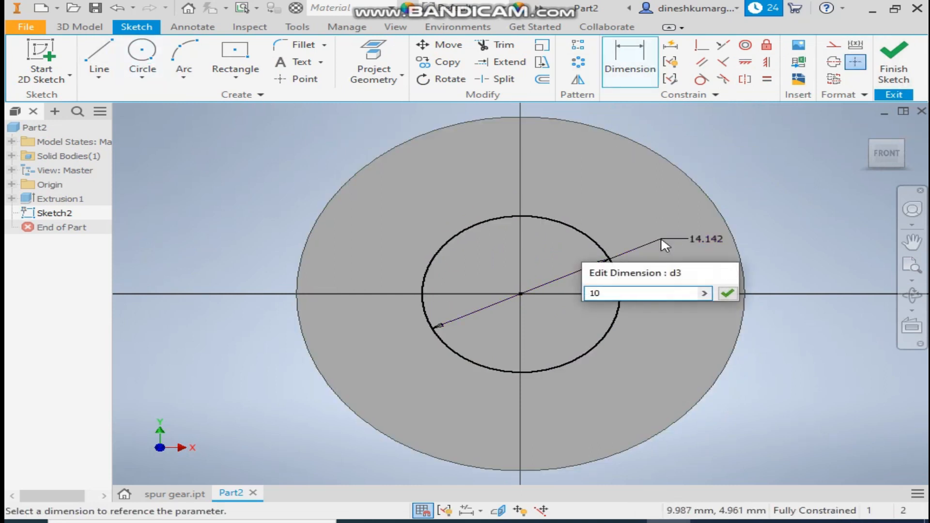
pyautogui.click(727, 292)
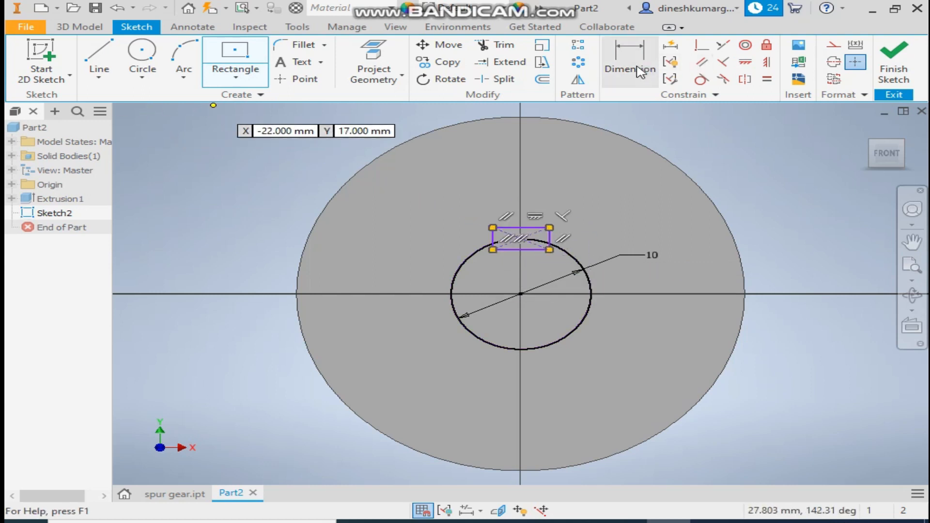
# - Dimension the key square 2 by 2 mm and end dimensioning
pyautogui.click(629, 58)
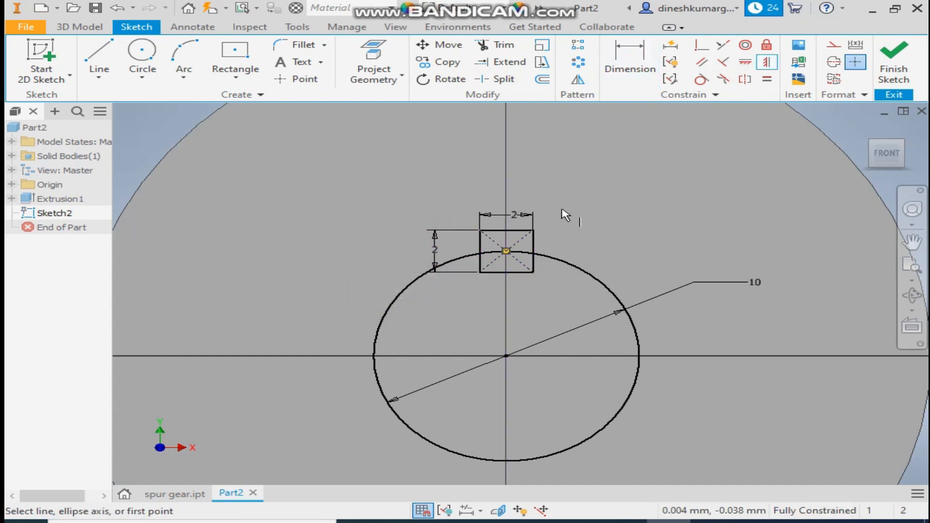
pyautogui.rightClick(564, 214)
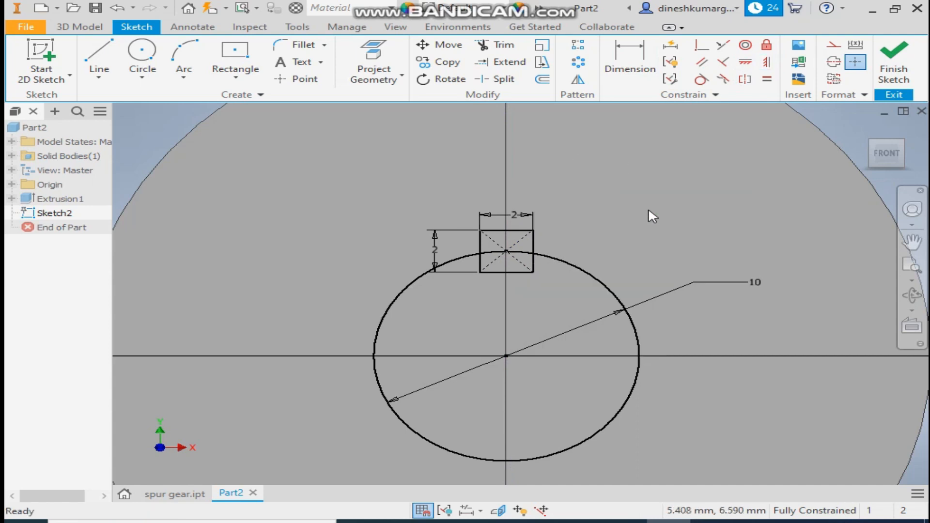
pyautogui.click(77, 27)
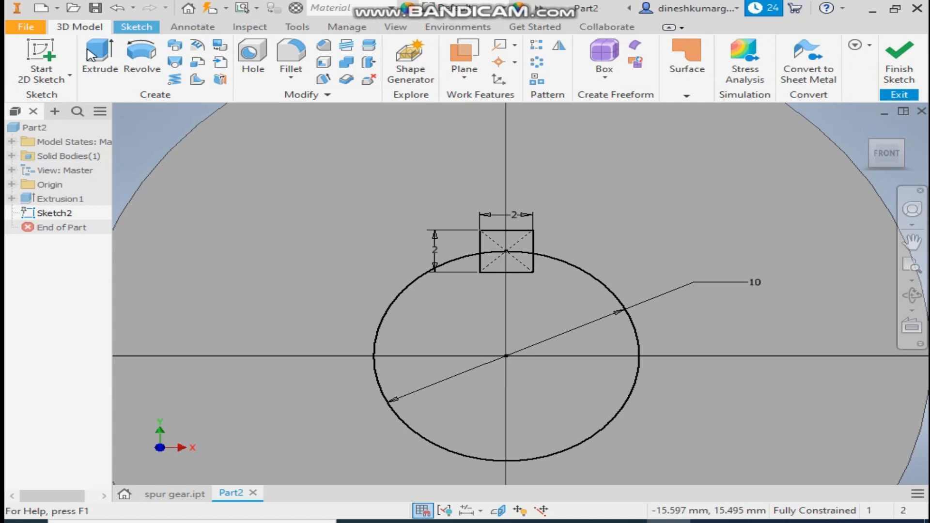
# - Extrude the 10 mm bore and key profiles as a Cut through the disc
pyautogui.click(99, 63)
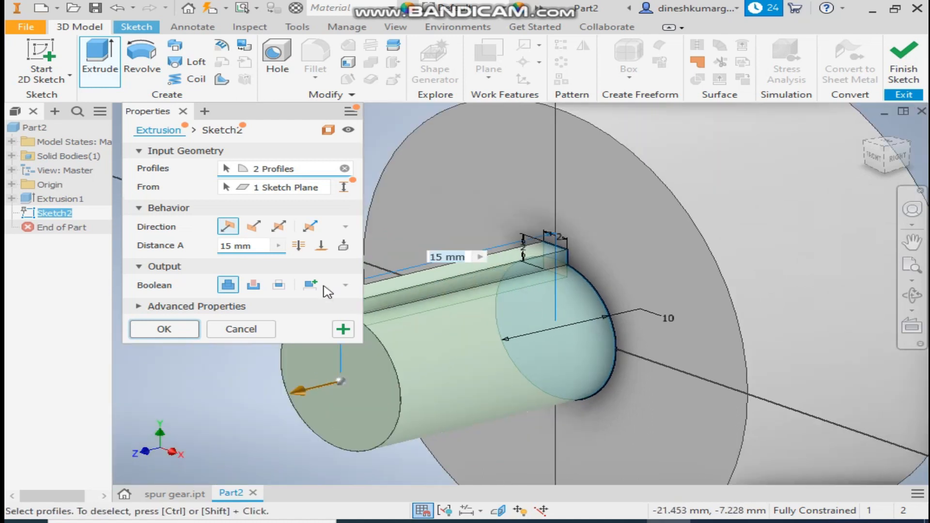
pyautogui.click(253, 285)
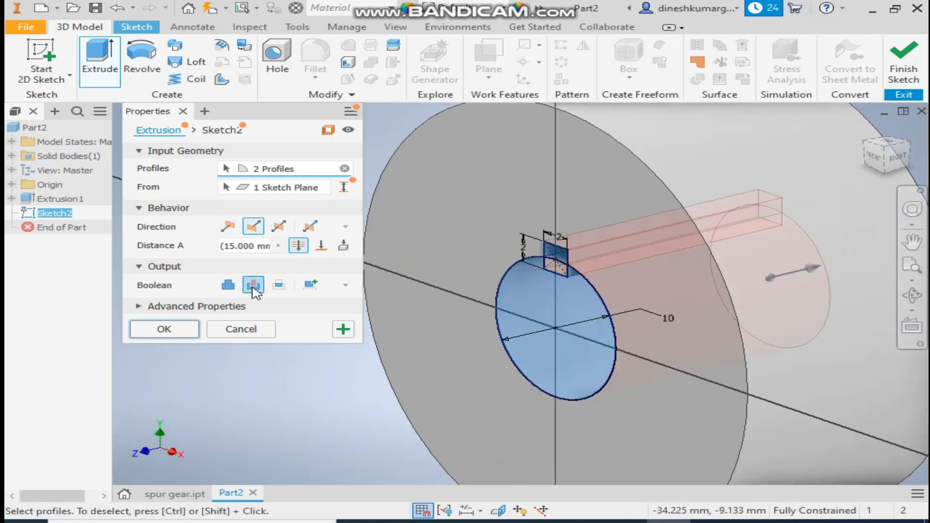
pyautogui.moveTo(253, 286)
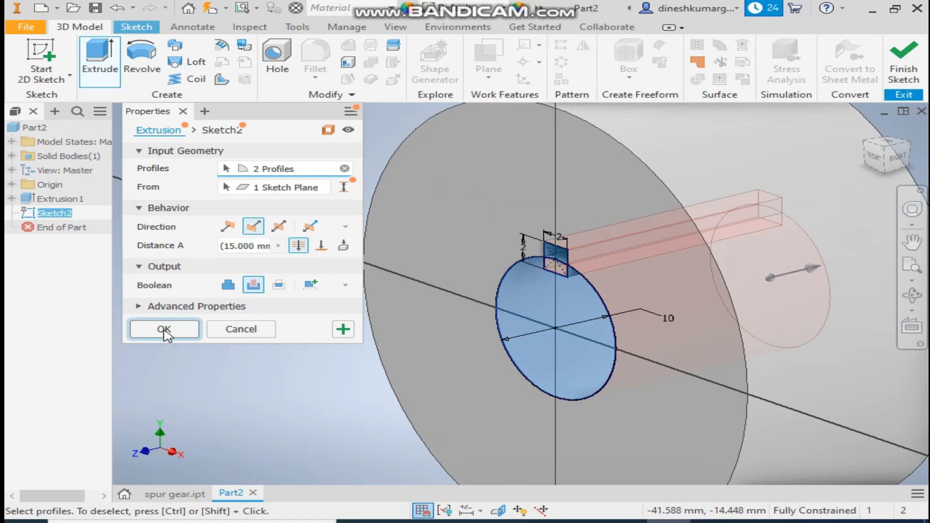
pyautogui.click(164, 329)
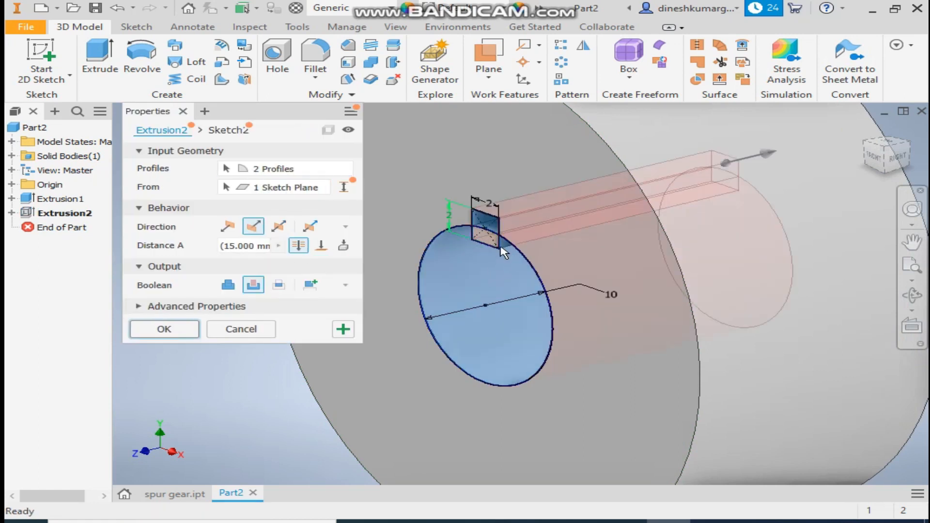
pyautogui.moveTo(302, 171)
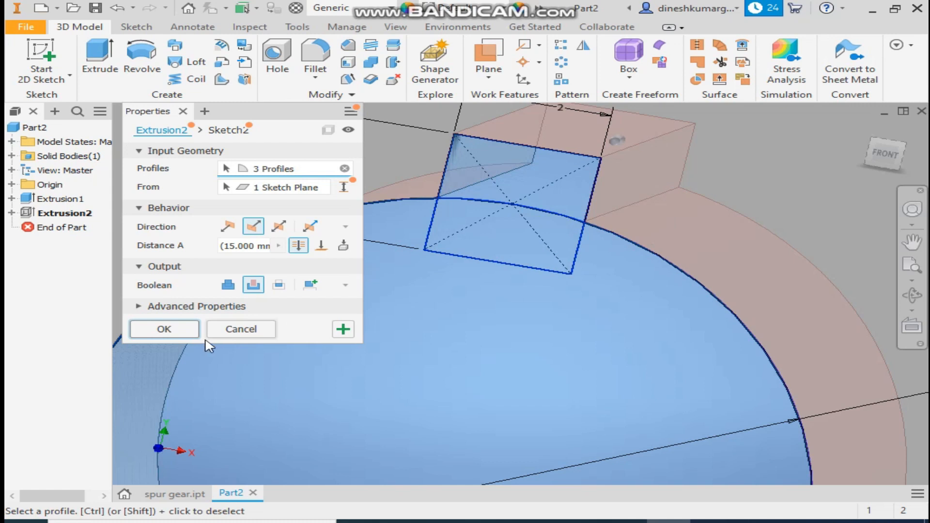
pyautogui.click(163, 329)
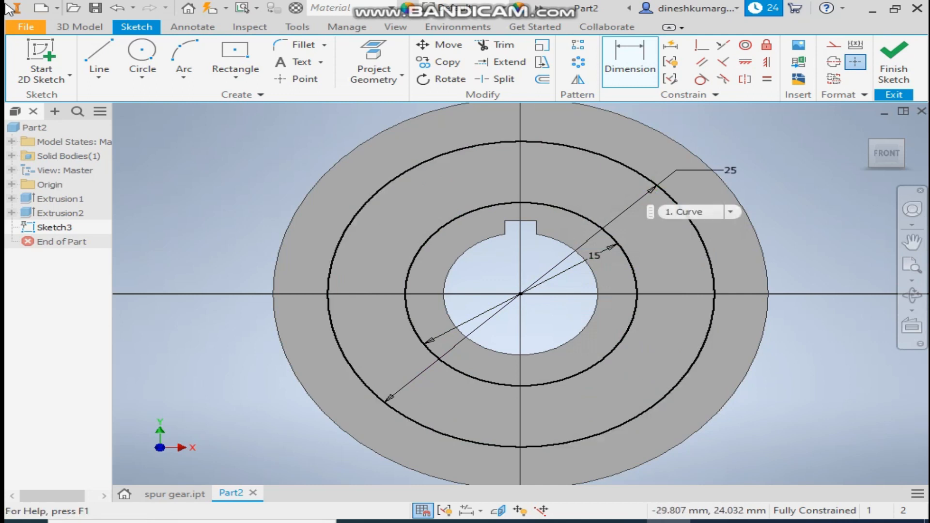
# - Cut the ring between the 15 and 25 mm circles 10 mm into the face
pyautogui.click(64, 27)
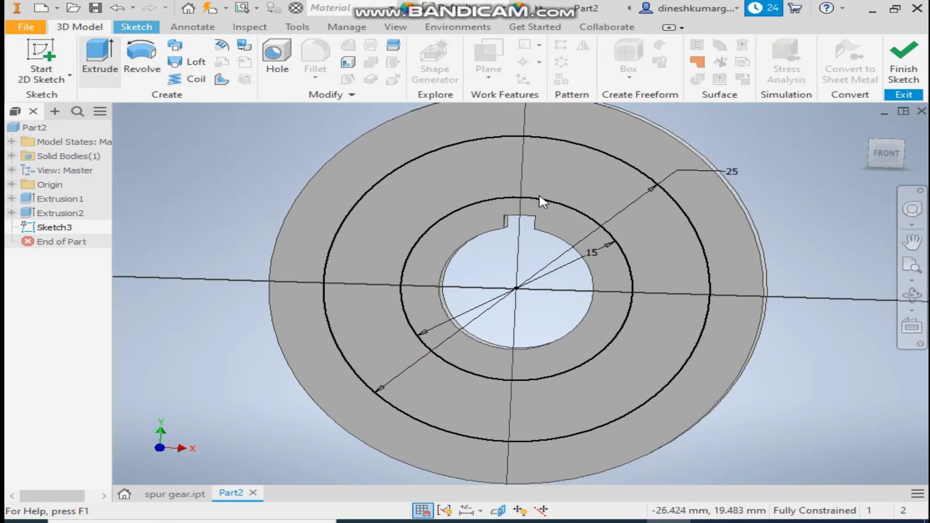
pyautogui.click(97, 59)
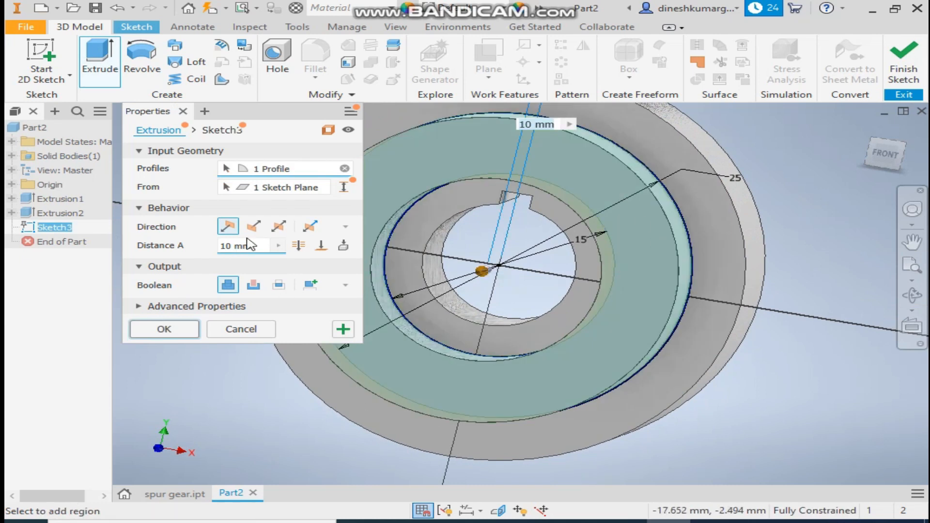
pyautogui.click(252, 226)
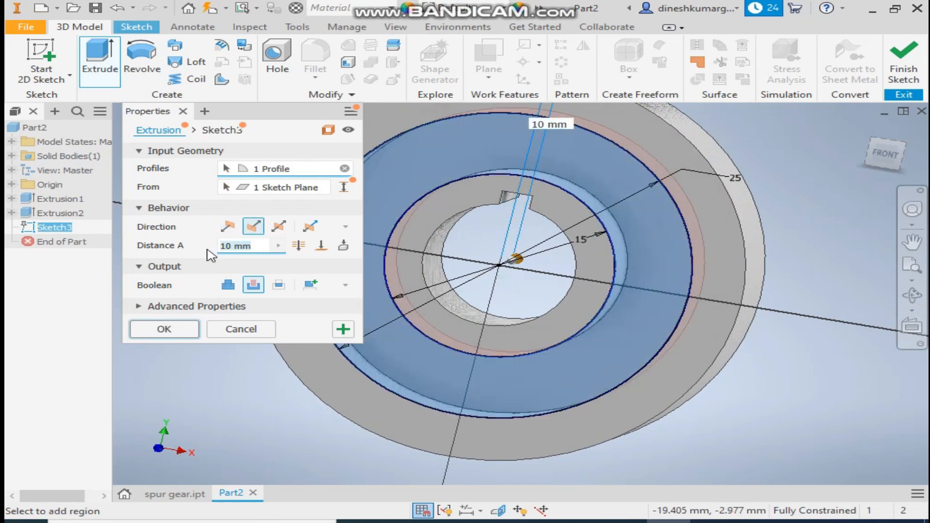
pyautogui.click(163, 329)
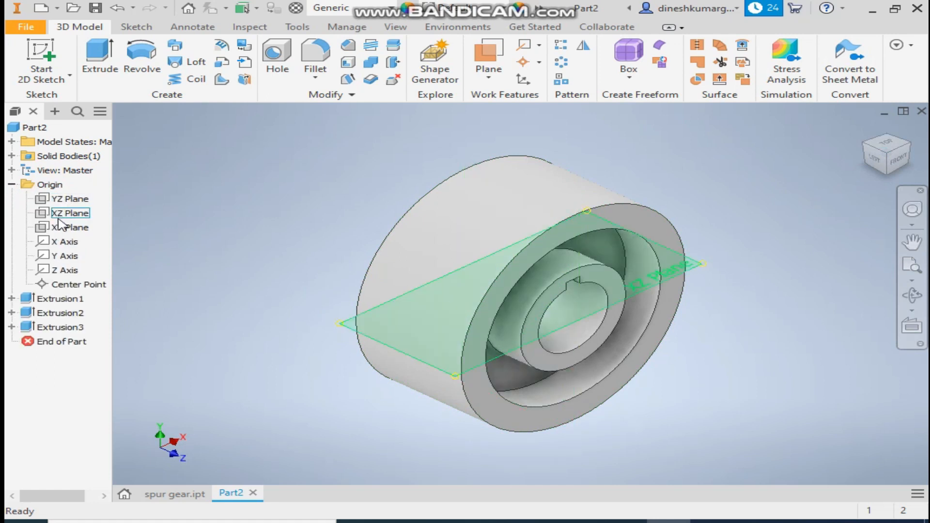
# - Mirror the Extrusion3 groove across the XY Plane
pyautogui.click(64, 227)
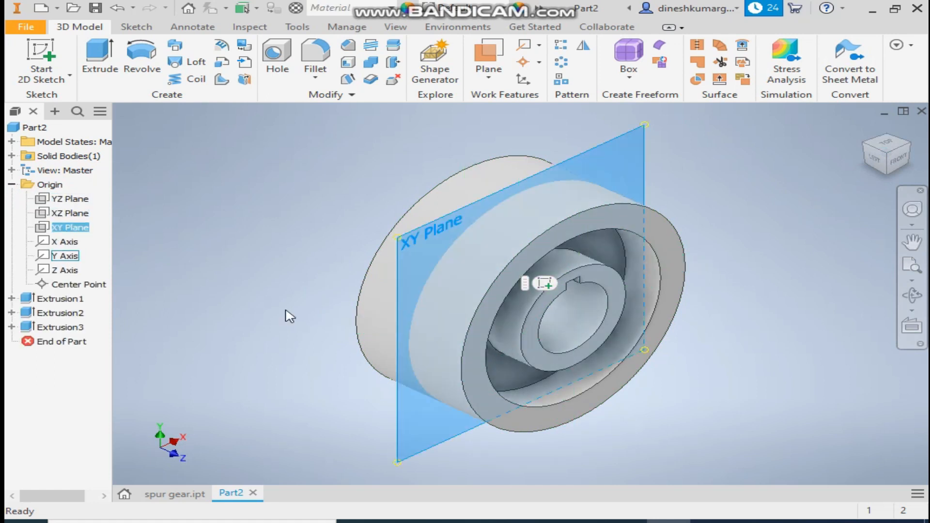
pyautogui.click(583, 45)
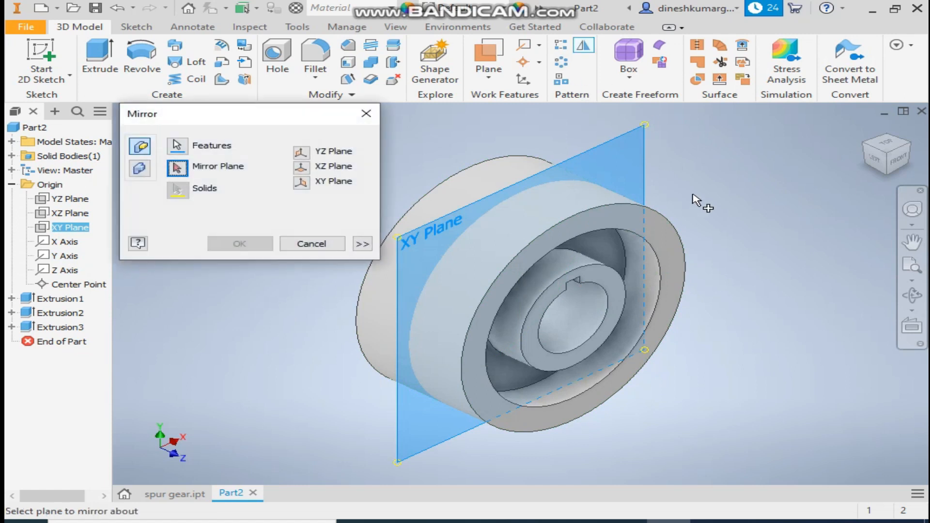
pyautogui.click(181, 145)
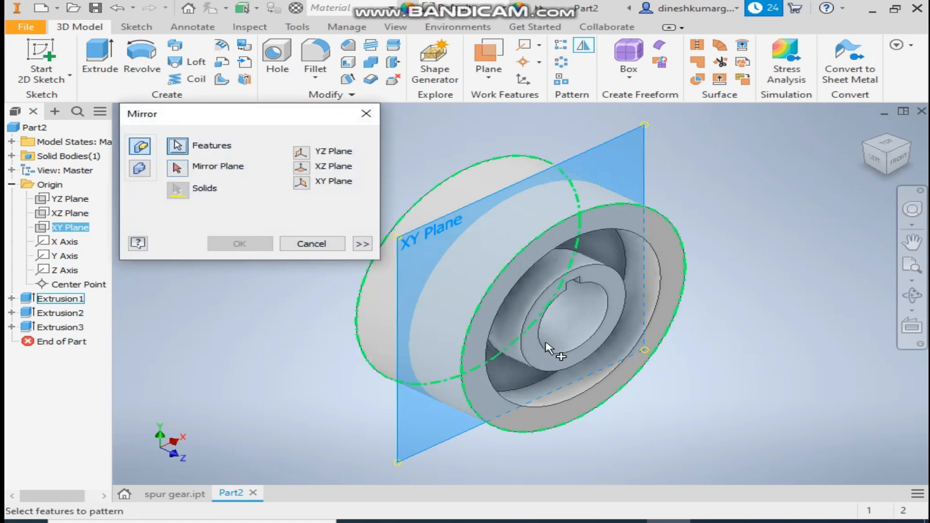
pyautogui.click(57, 327)
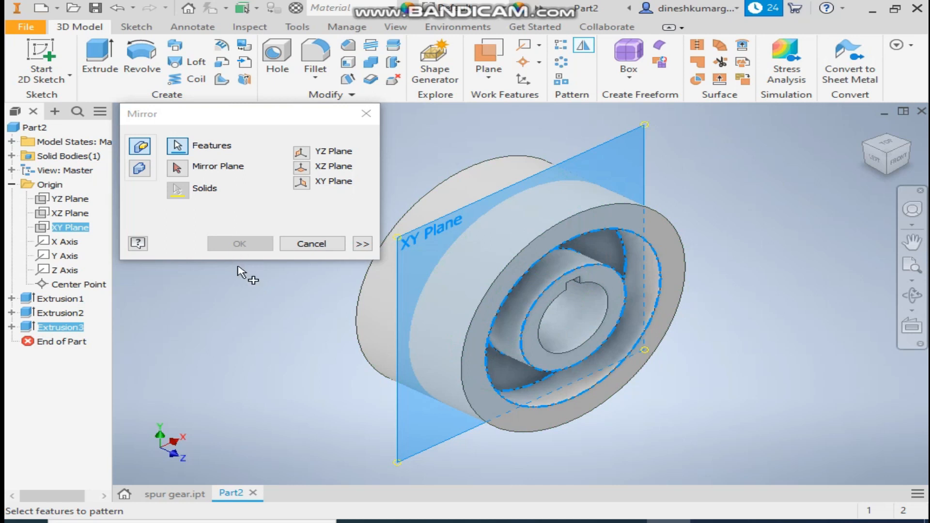
pyautogui.click(177, 167)
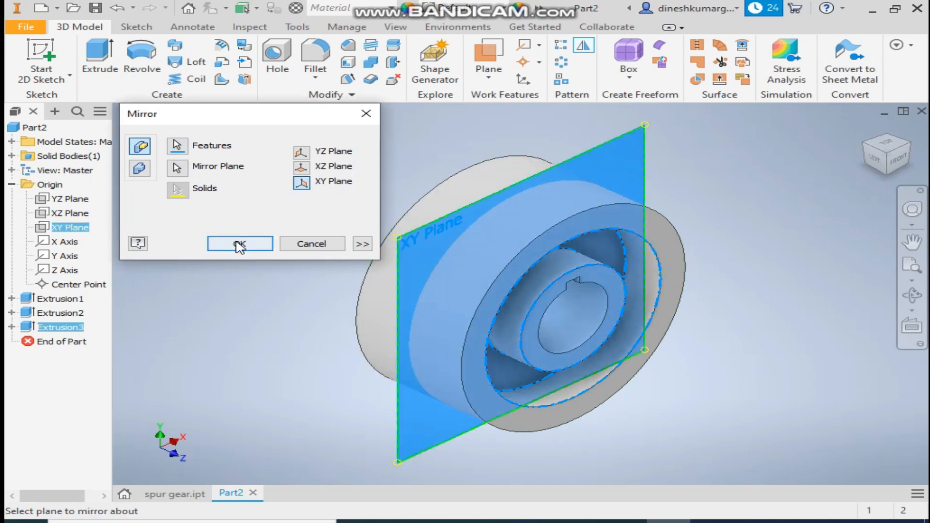
pyautogui.click(239, 244)
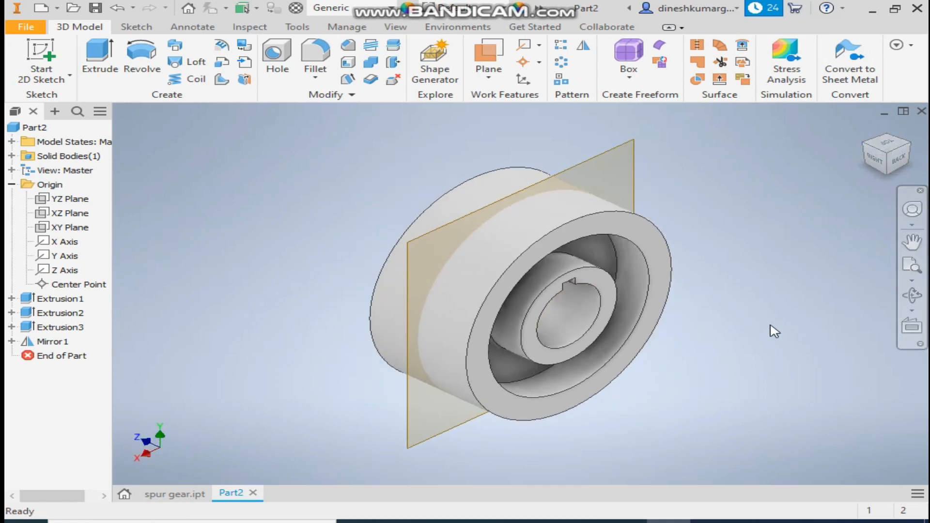
pyautogui.moveTo(593, 232)
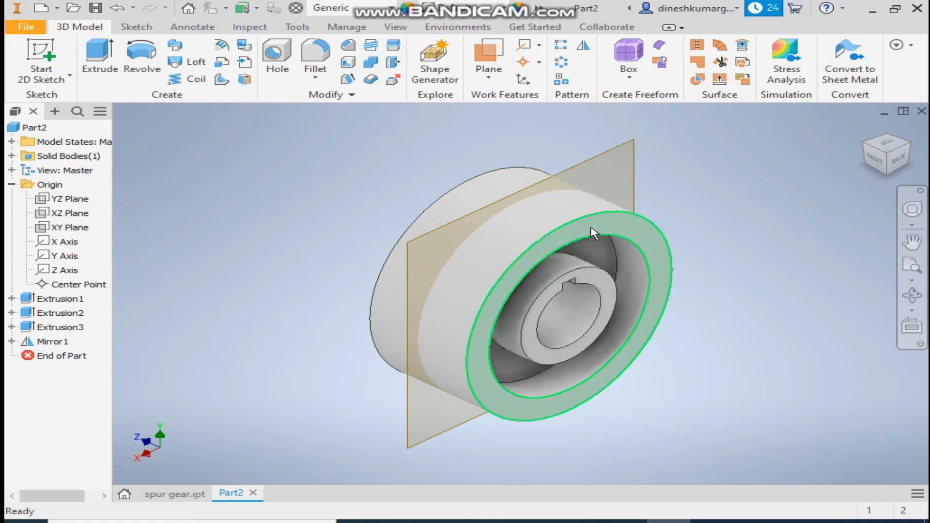
# - Sketch a vertical centre line, base line and curved tooth flank on the front face
pyautogui.click(594, 234)
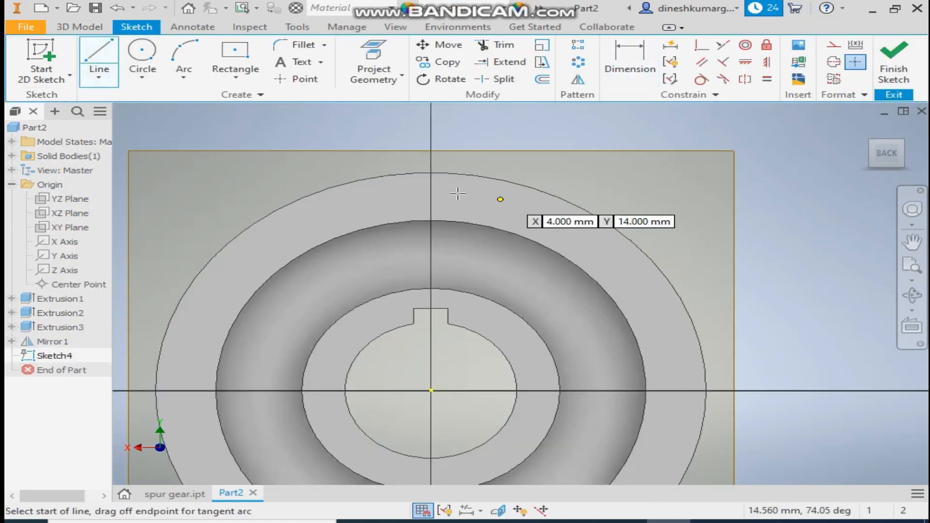
pyautogui.click(432, 390)
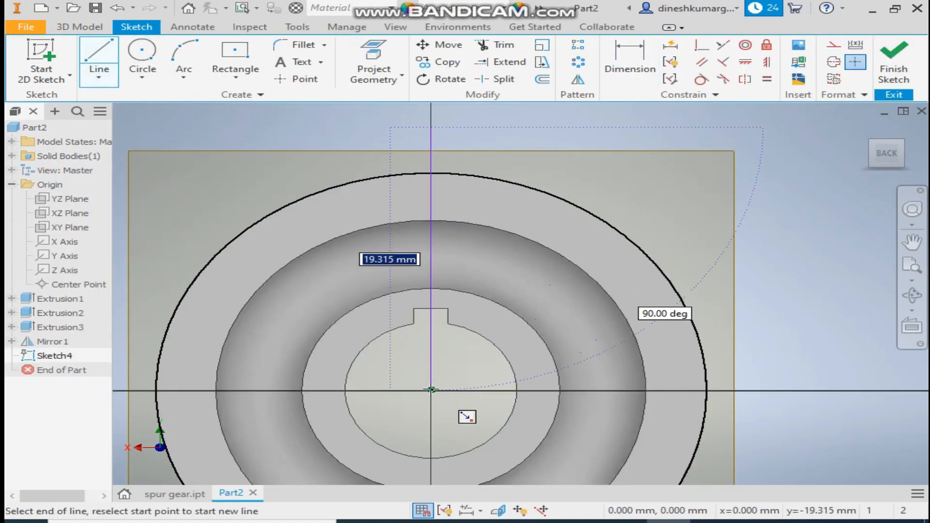
pyautogui.rightClick(432, 390)
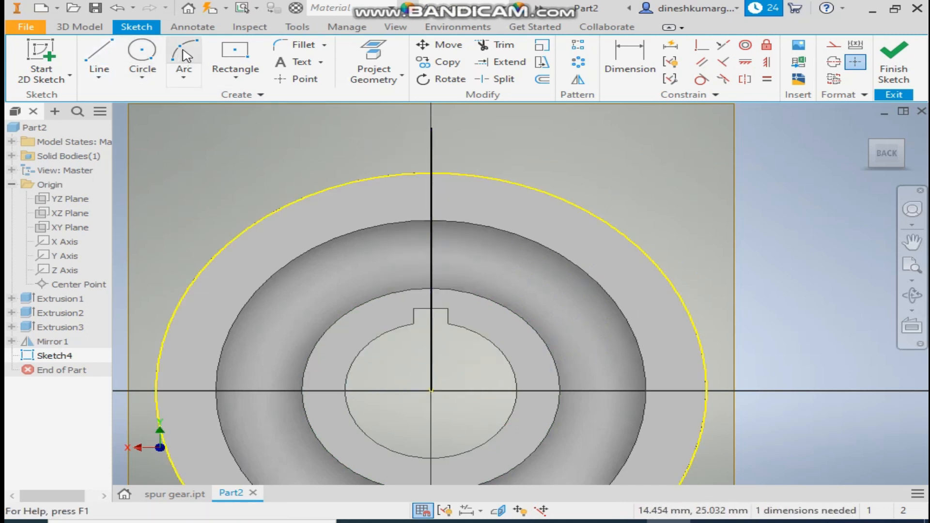
pyautogui.click(183, 53)
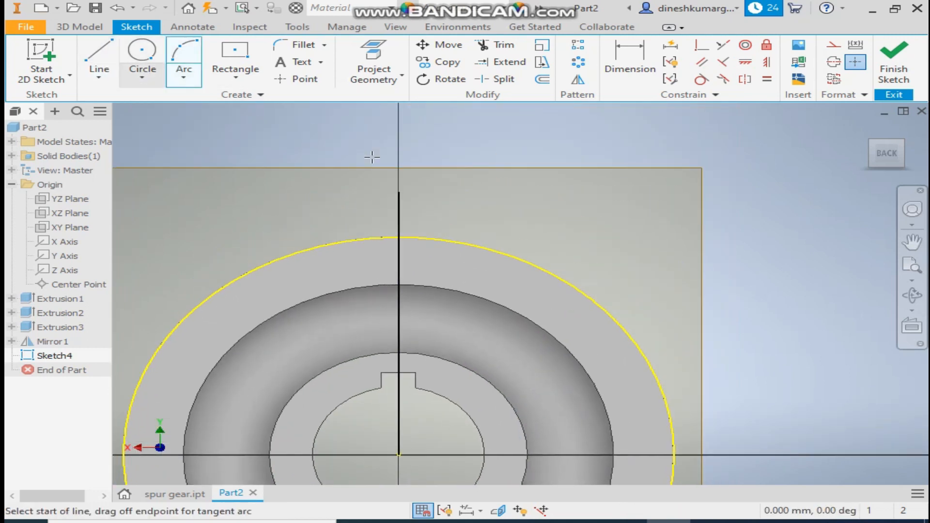
pyautogui.click(98, 58)
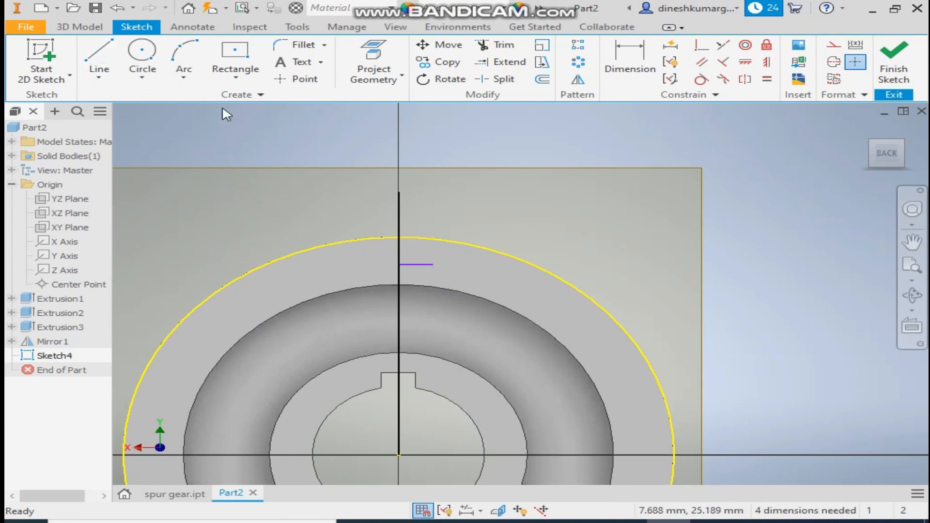
pyautogui.click(184, 56)
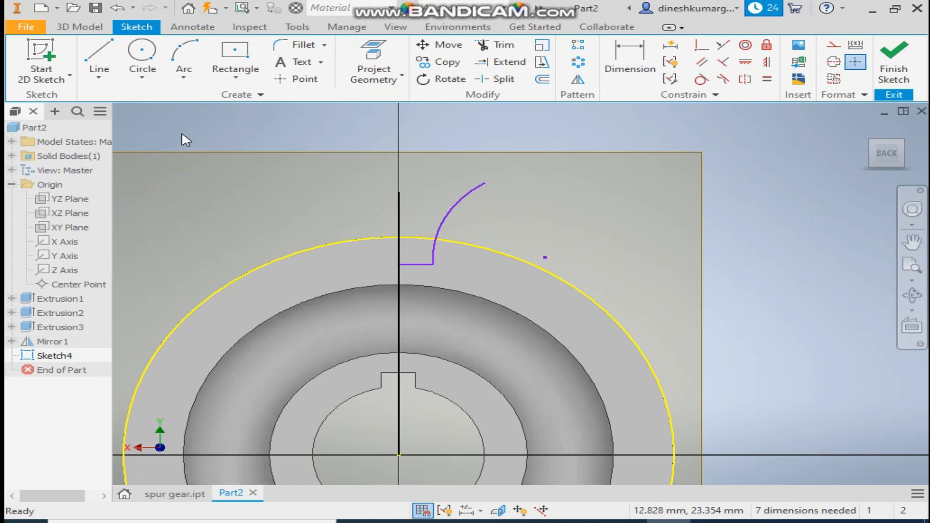
# - Dimension the half tooth: 0.5 base, 13.5 height, 3.28 flank height, 4.5 arc
pyautogui.click(630, 58)
pyautogui.write('0.5')
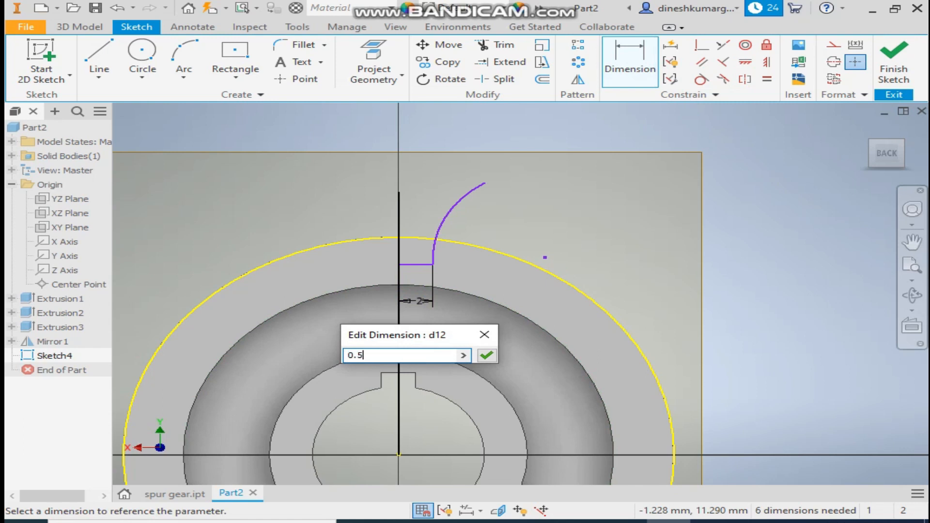
pyautogui.click(487, 355)
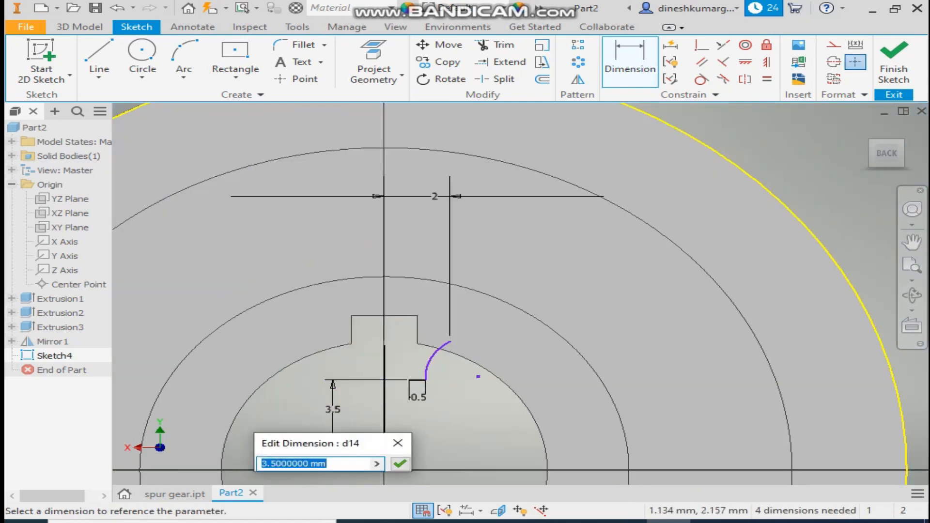
pyautogui.click(400, 464)
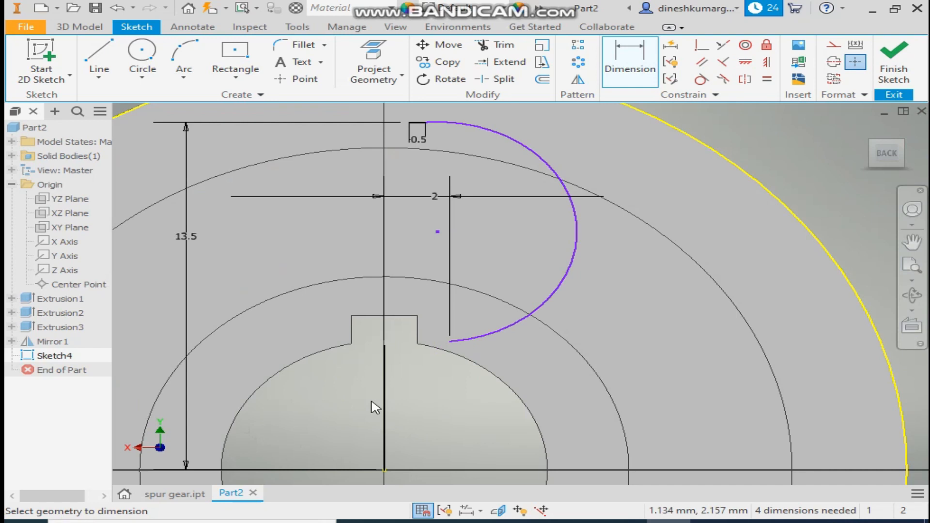
pyautogui.moveTo(353, 275)
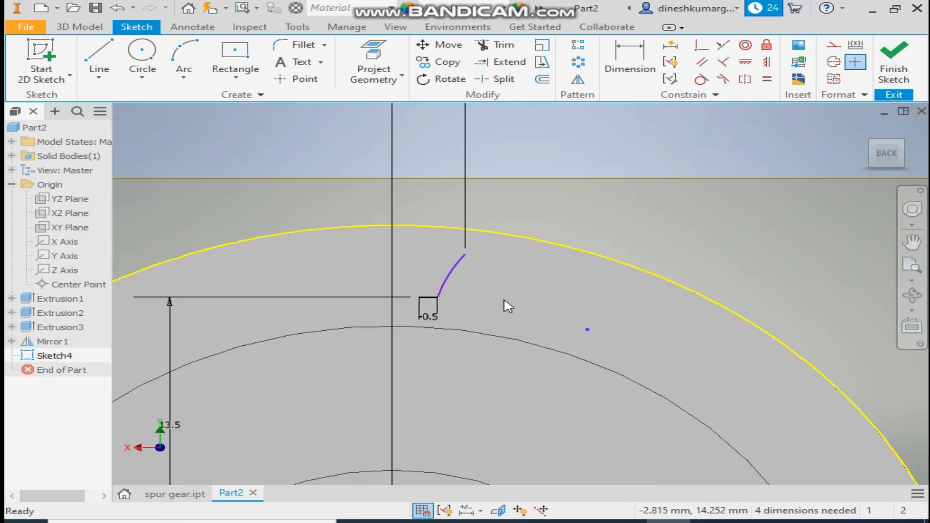
pyautogui.click(629, 57)
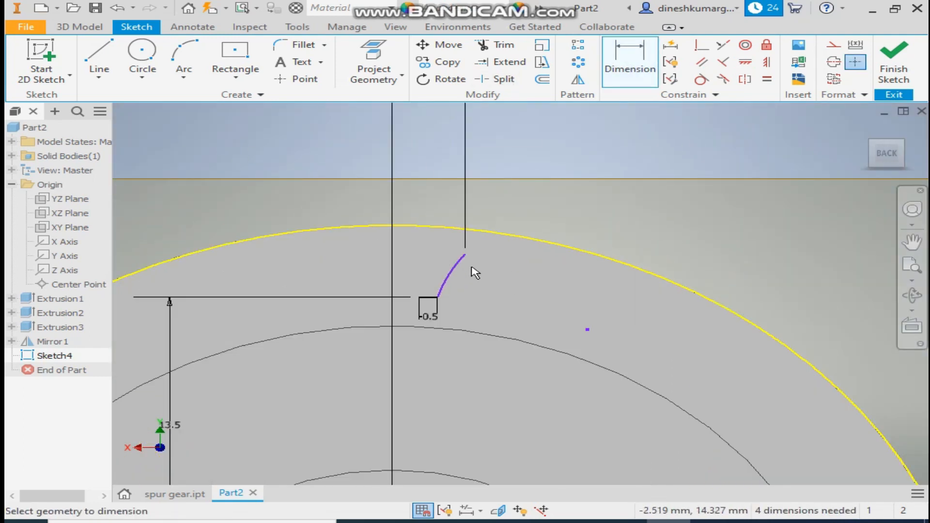
pyautogui.click(484, 277)
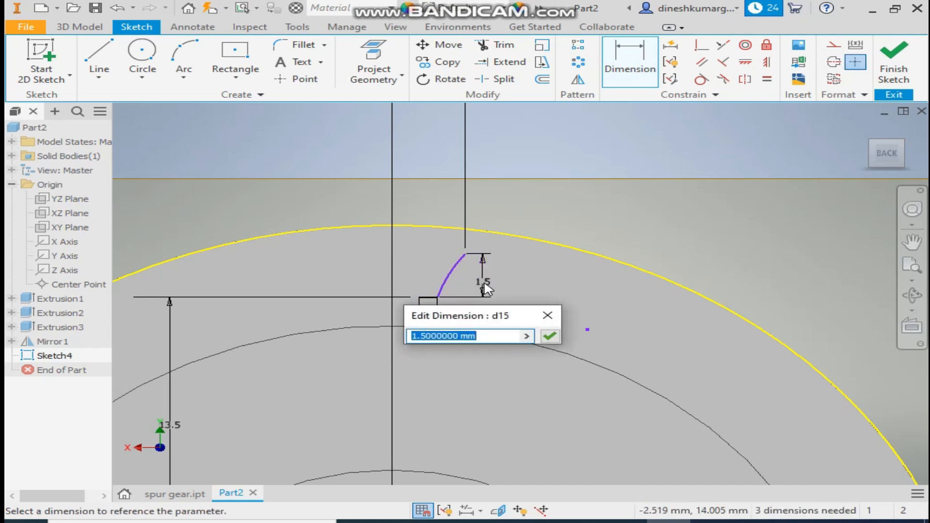
pyautogui.write('3.28')
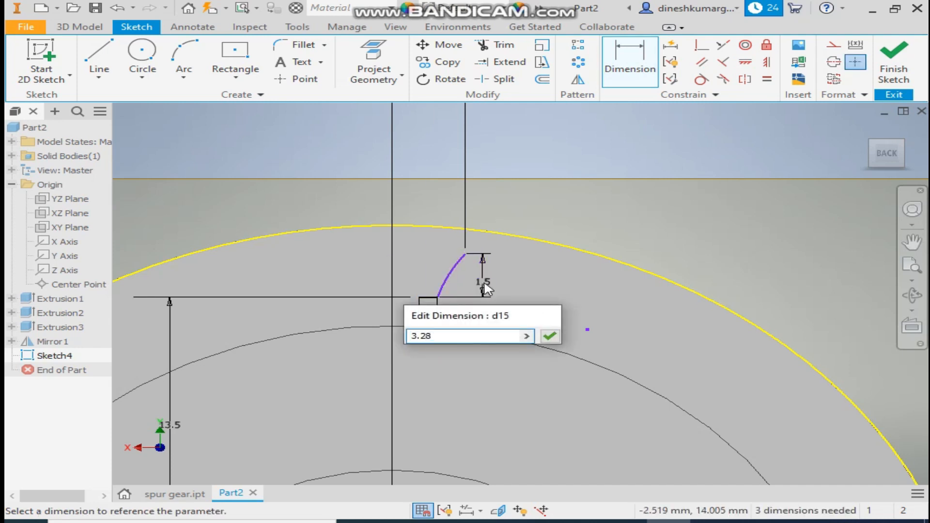
pyautogui.click(549, 337)
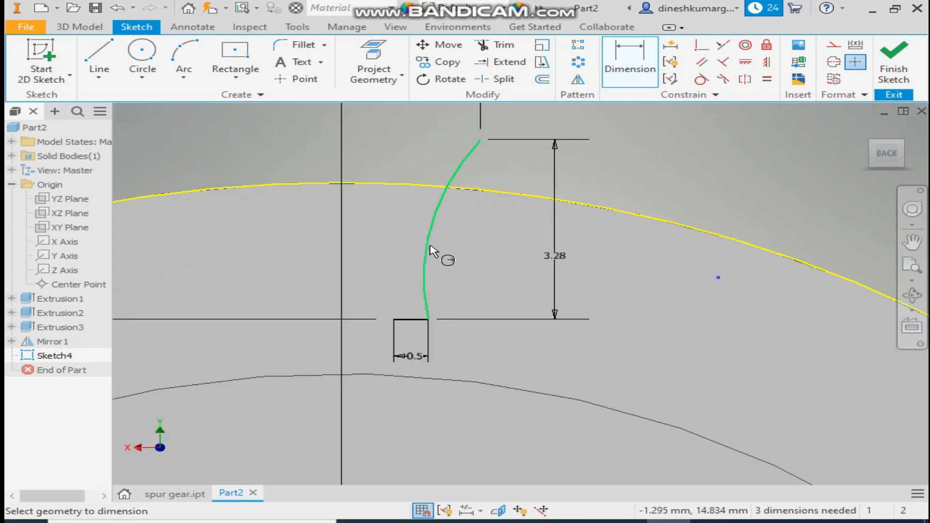
pyautogui.click(432, 251)
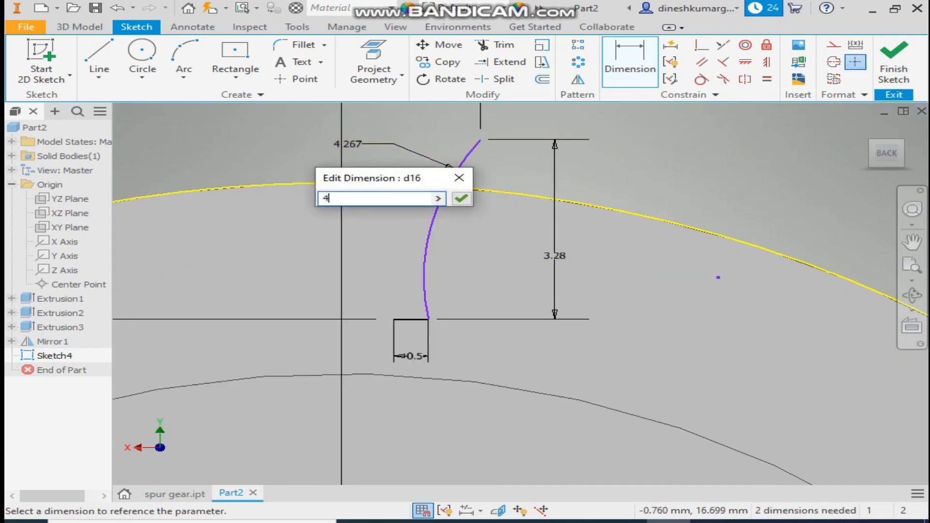
pyautogui.click(461, 198)
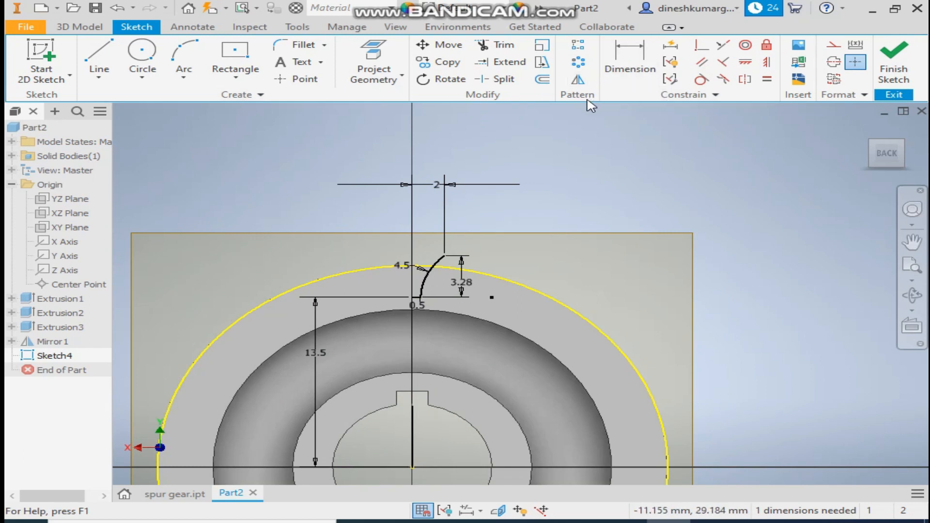
# - Mirror the tooth flank across the centre line to complete the tooth-gap outline
pyautogui.click(577, 79)
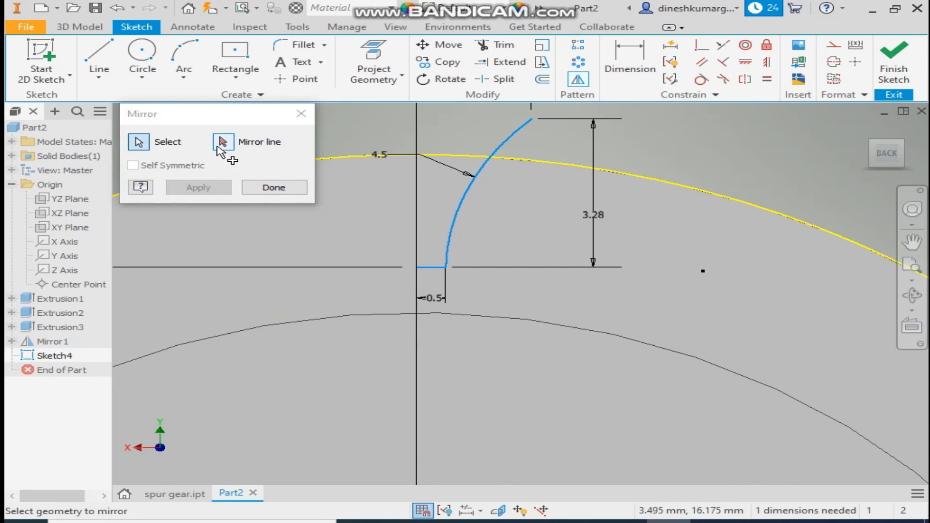
pyautogui.click(223, 142)
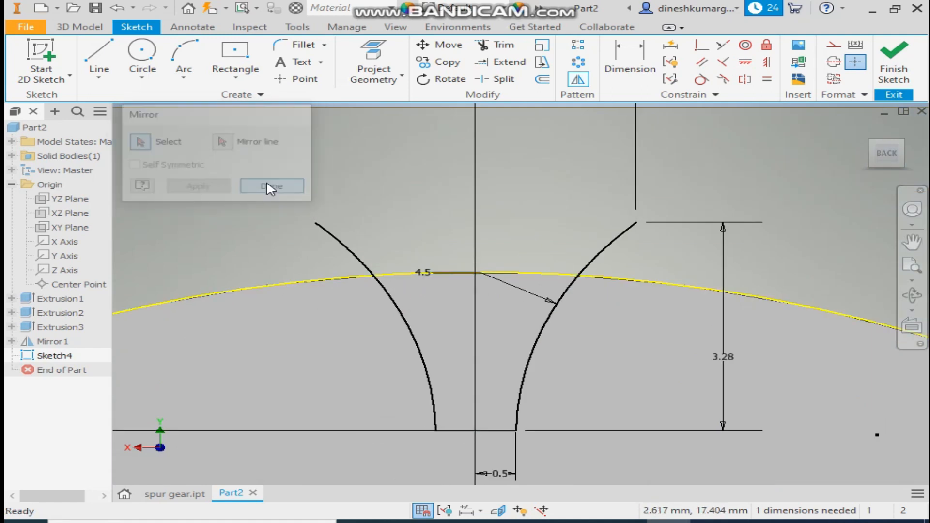
pyautogui.click(272, 186)
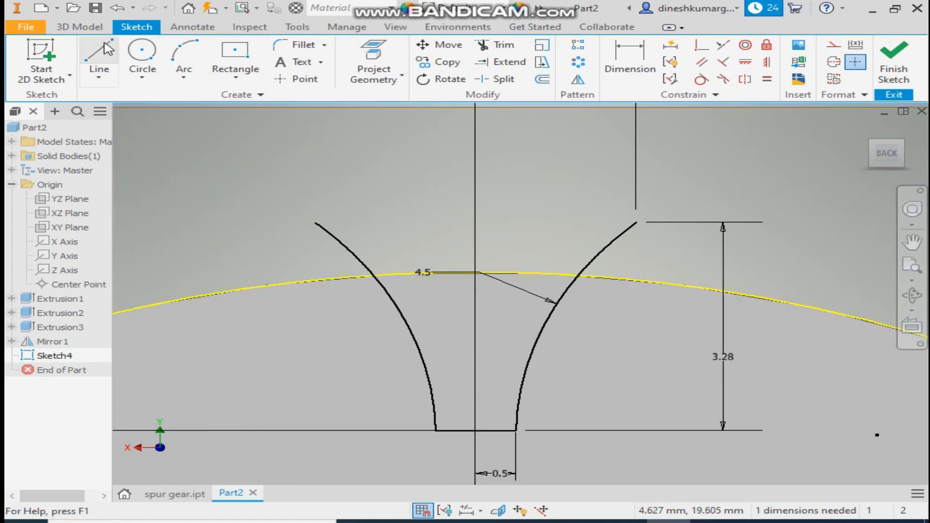
pyautogui.click(629, 231)
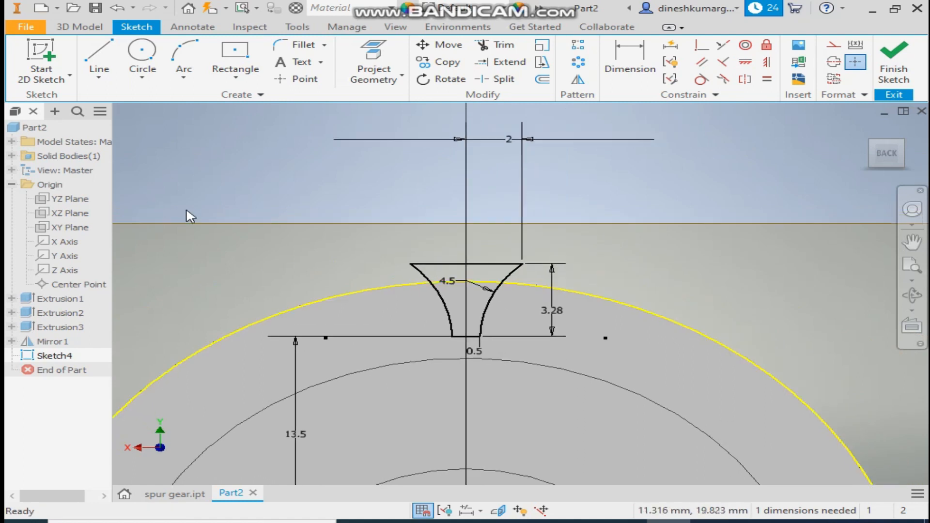
pyautogui.moveTo(320, 168)
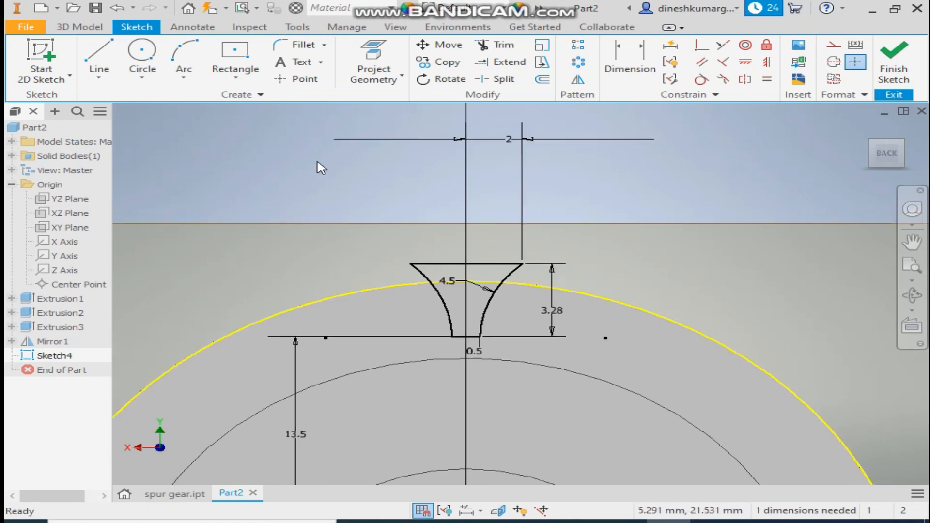
pyautogui.click(78, 26)
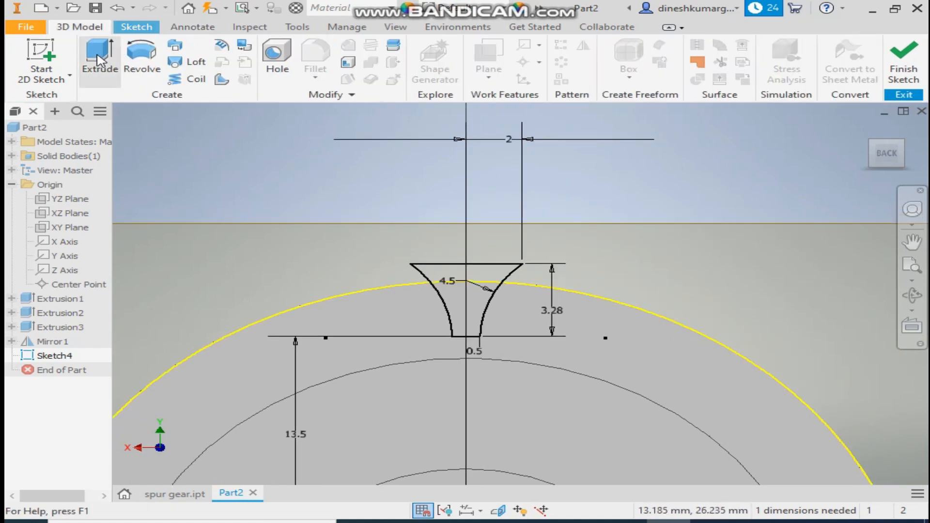
pyautogui.click(98, 53)
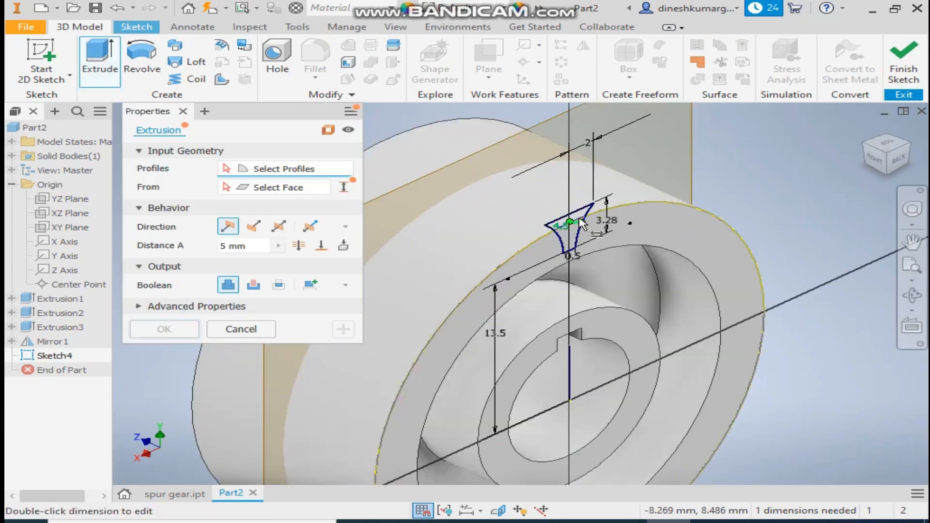
pyautogui.click(568, 223)
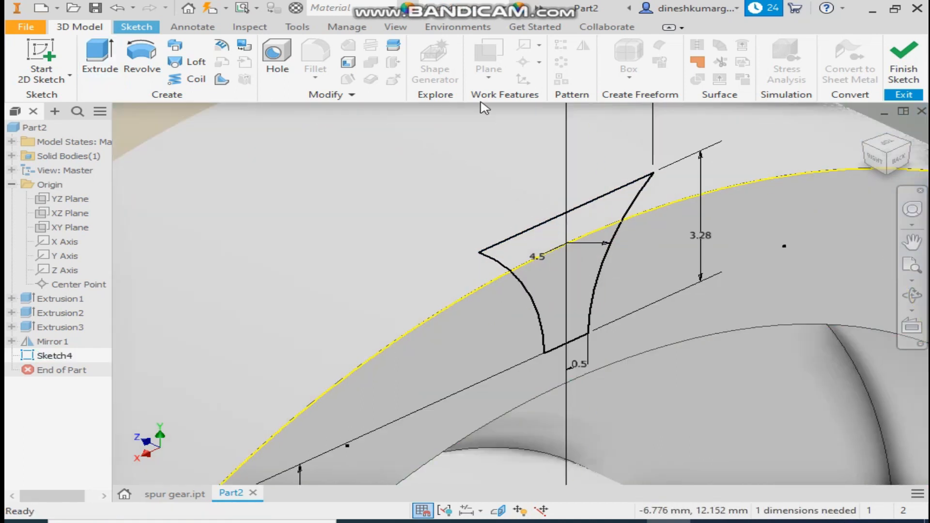
pyautogui.click(137, 27)
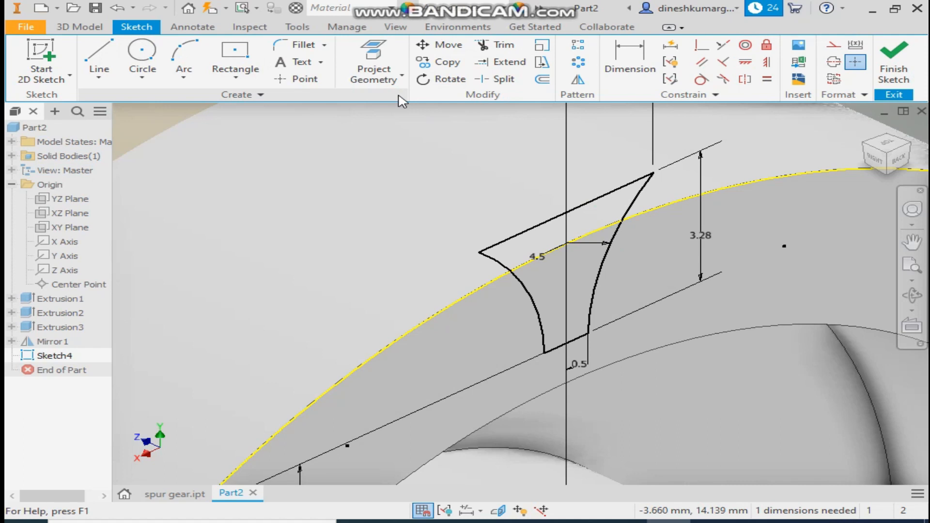
# - Fillet both bottom corners of the tooth gap at 0.2 mm
pyautogui.click(297, 45)
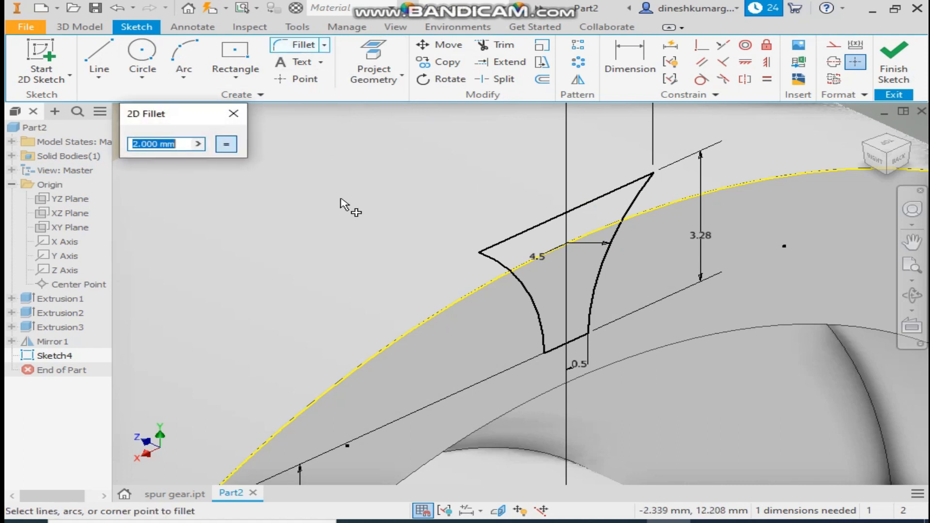
pyautogui.write('0.2')
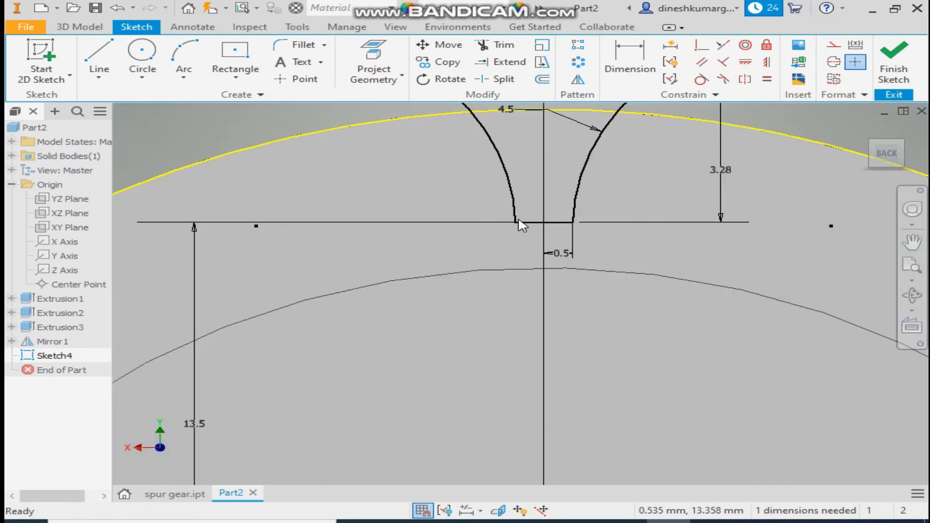
pyautogui.click(298, 45)
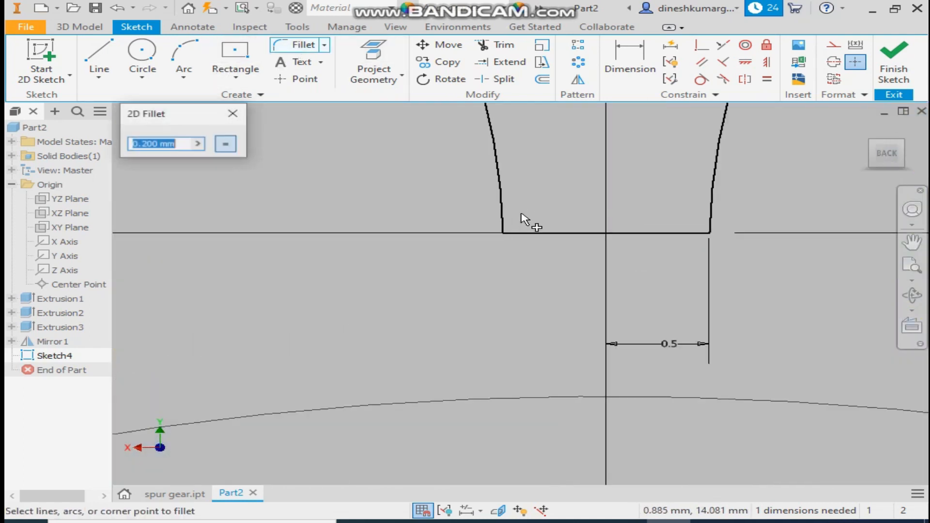
pyautogui.click(503, 231)
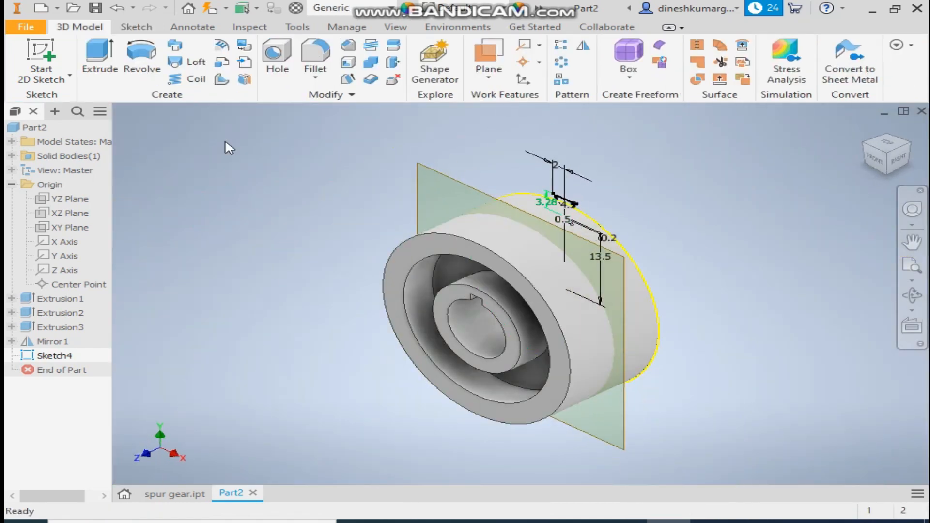
# - Cut the tooth gap 15 mm symmetrically through the blank and round its edges 0.2 mm
pyautogui.click(98, 56)
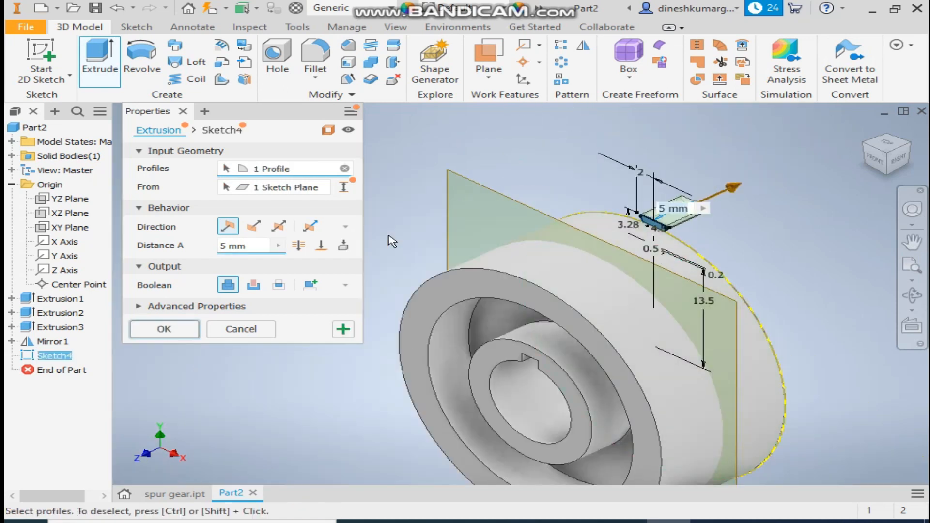
pyautogui.click(253, 227)
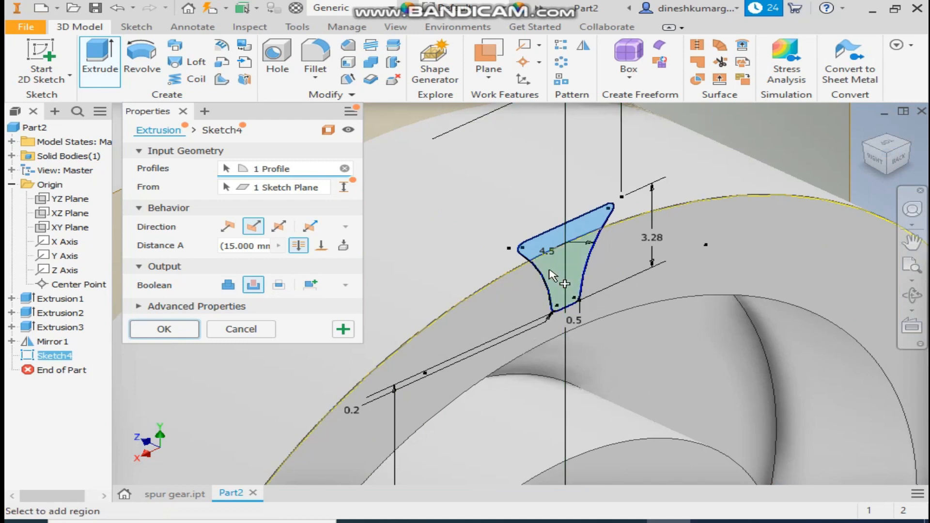
pyautogui.click(163, 329)
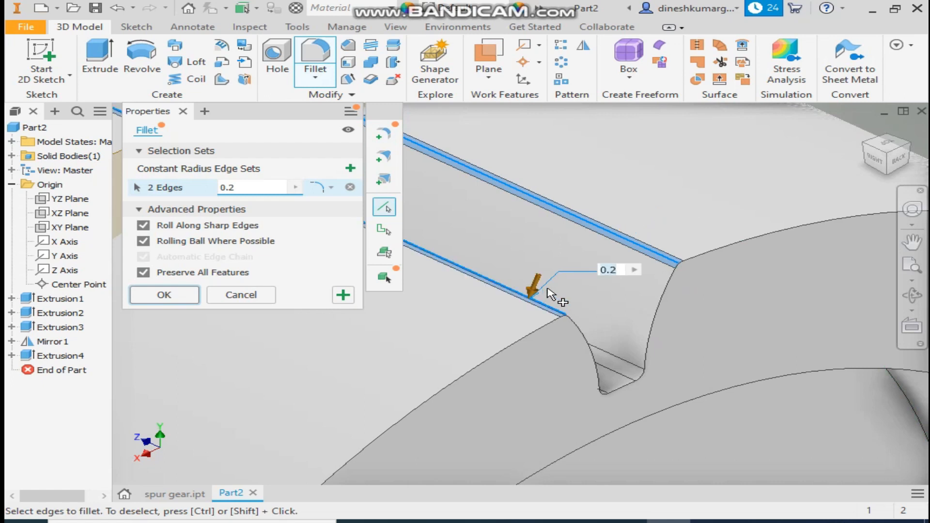
pyautogui.click(164, 295)
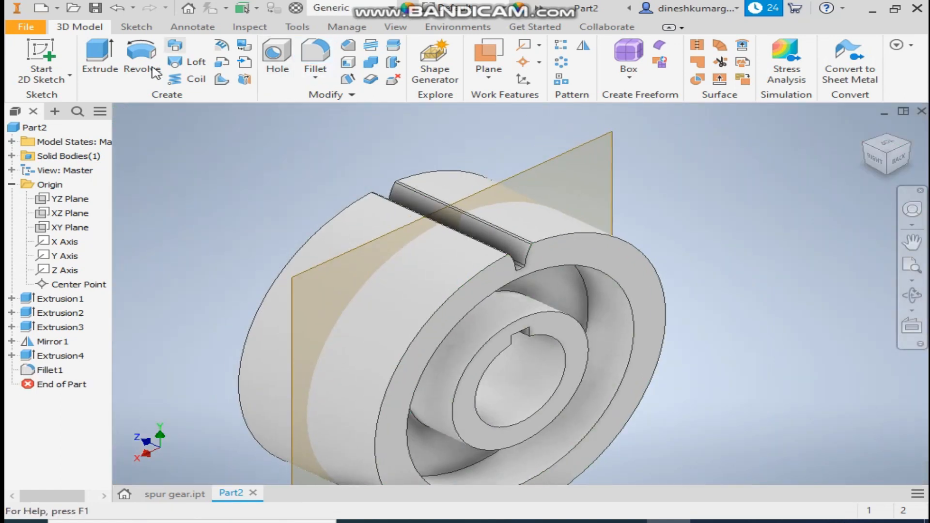
pyautogui.click(558, 60)
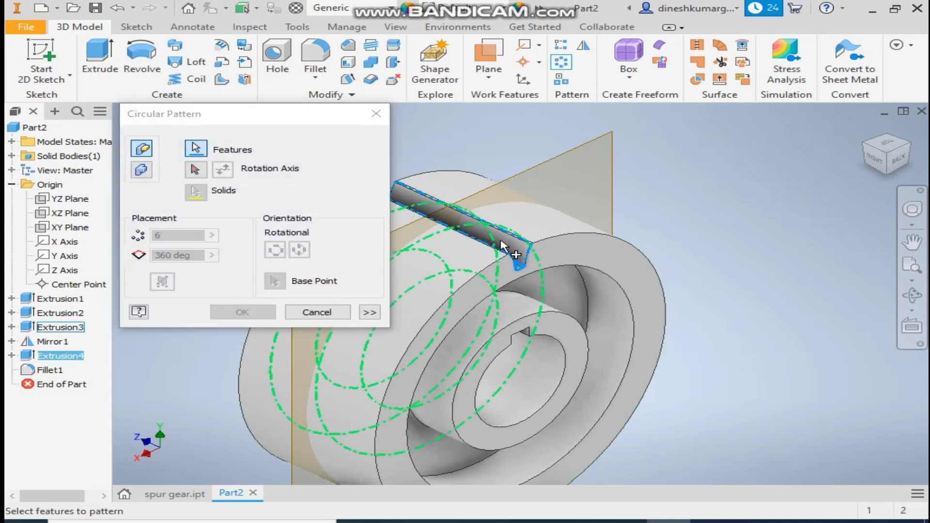
# - Pattern the filleted tooth gap 30 times around the central axis over 360 degrees
pyautogui.click(195, 169)
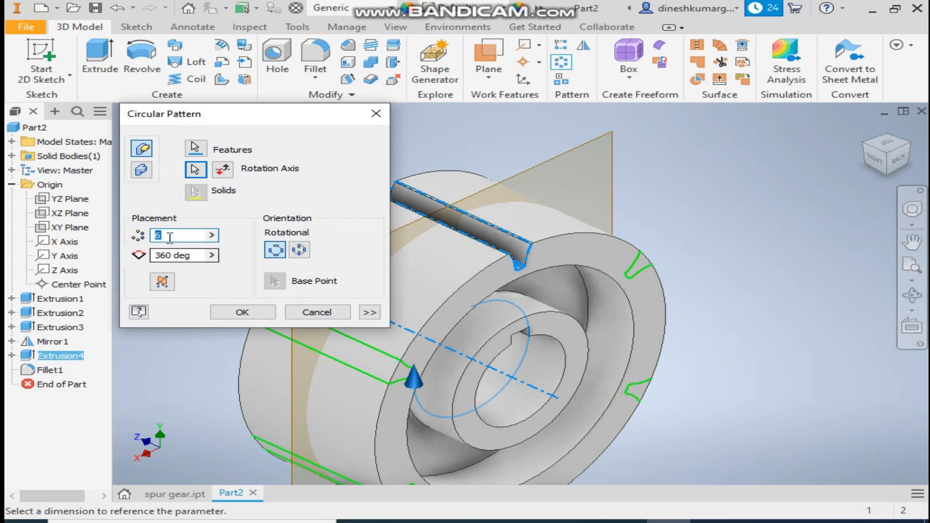
pyautogui.write('30')
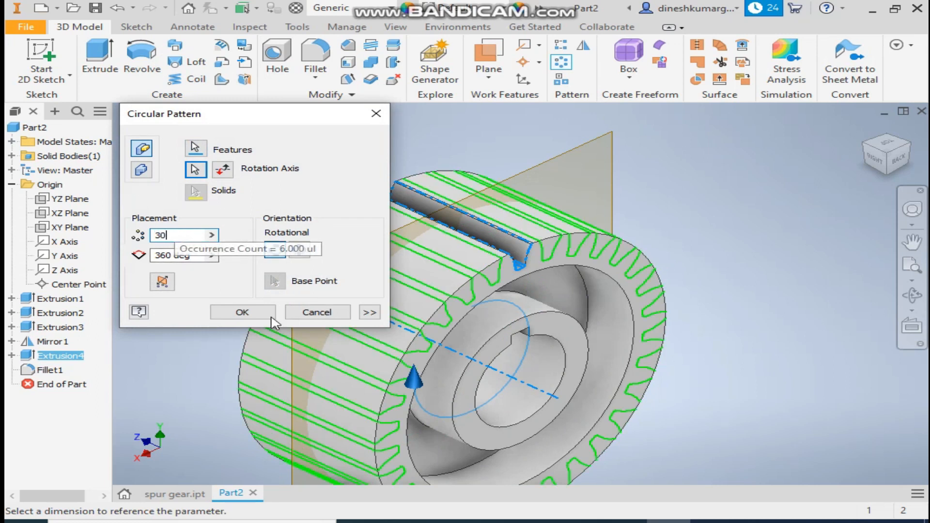
pyautogui.click(241, 313)
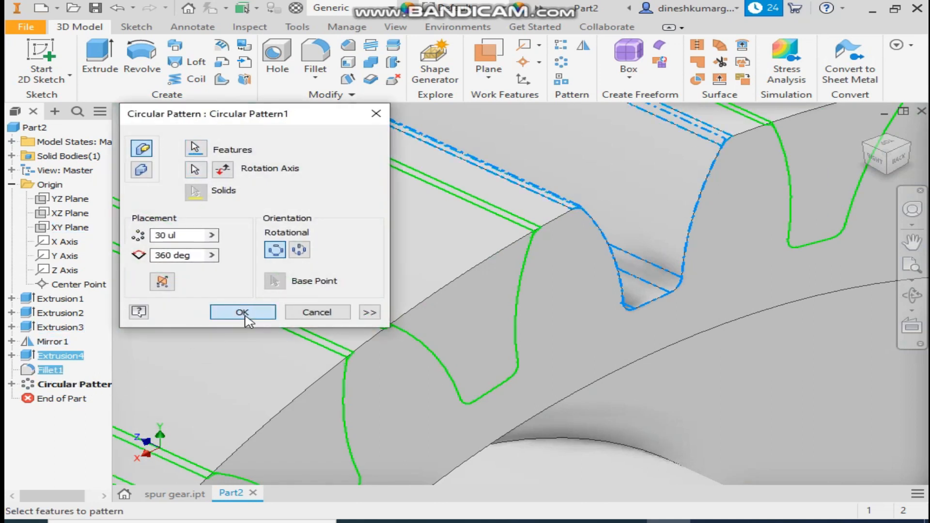
pyautogui.click(242, 312)
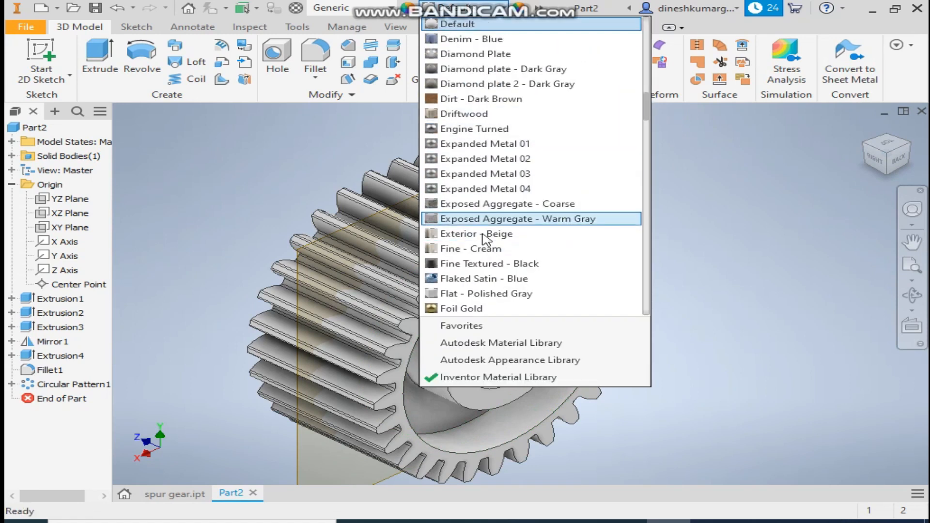
# - Browse the appearance list for a metal finish, then orbit the gear to view another side
pyautogui.scroll(-3)
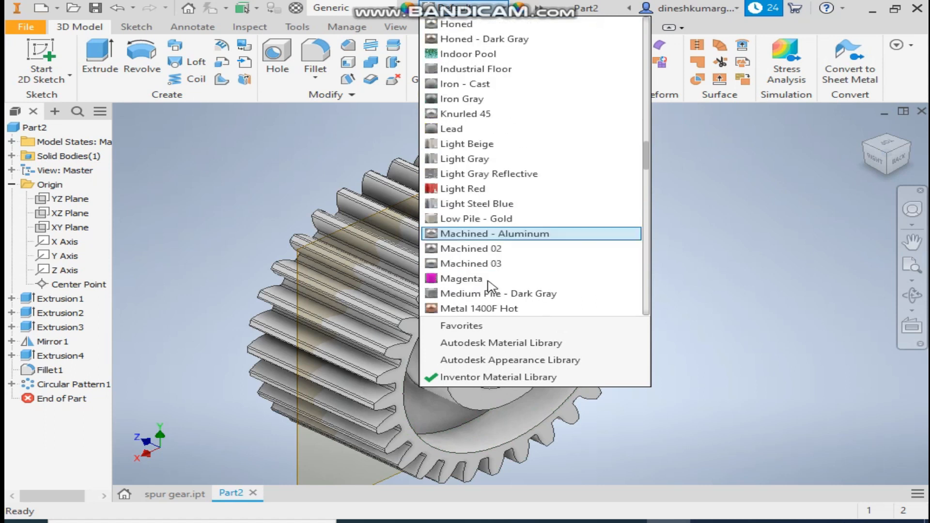
pyautogui.scroll(-3)
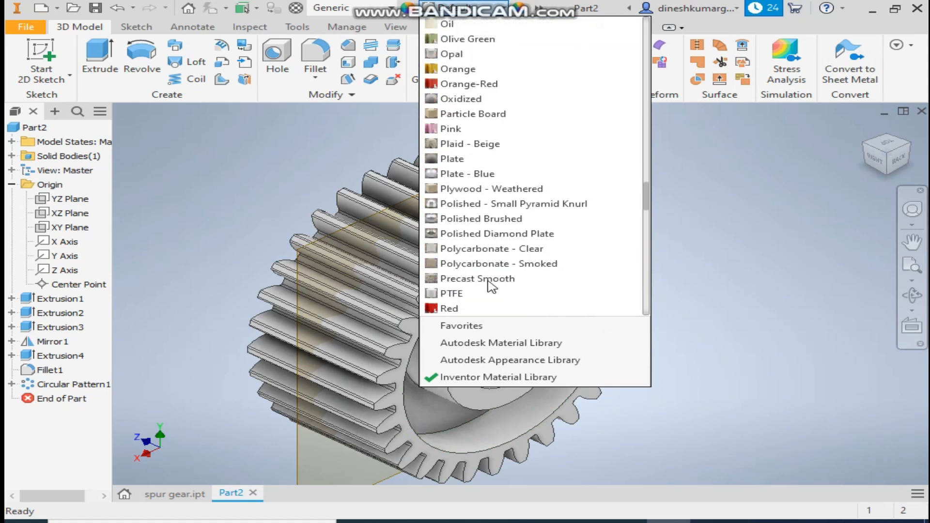
pyautogui.scroll(-3)
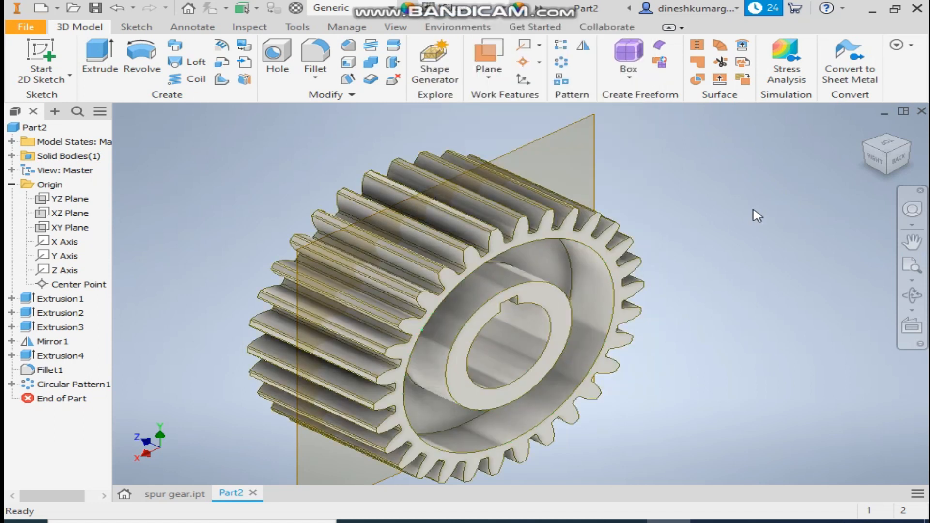
pyautogui.moveTo(756, 216); pyautogui.dragTo(686, 326)
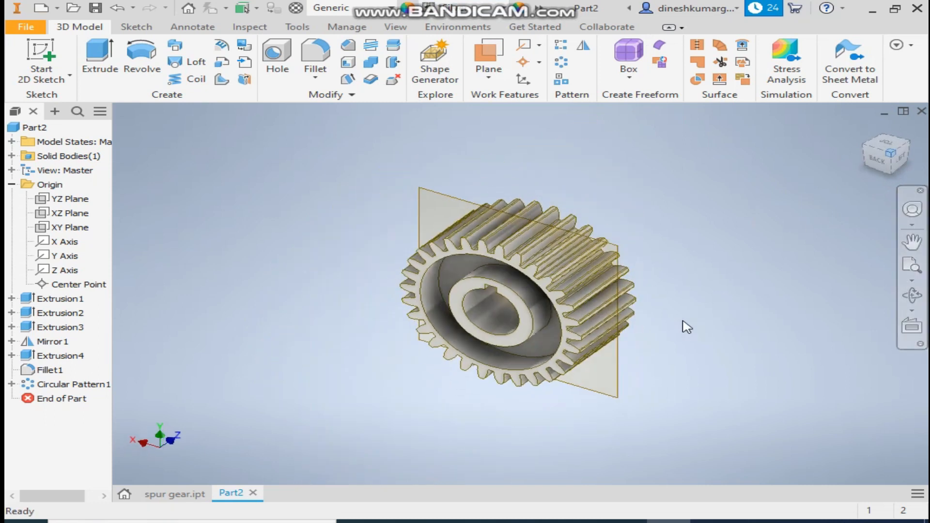